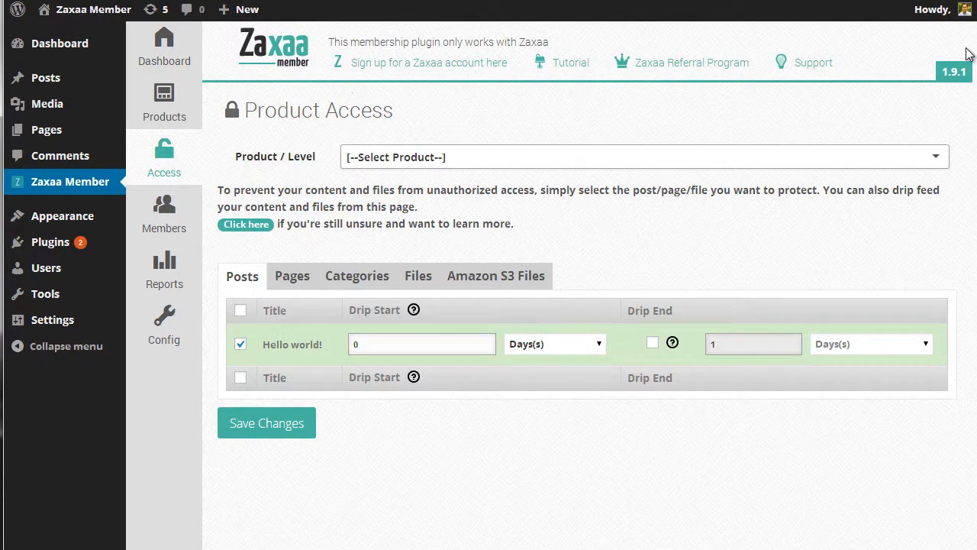
pyautogui.moveTo(544, 113)
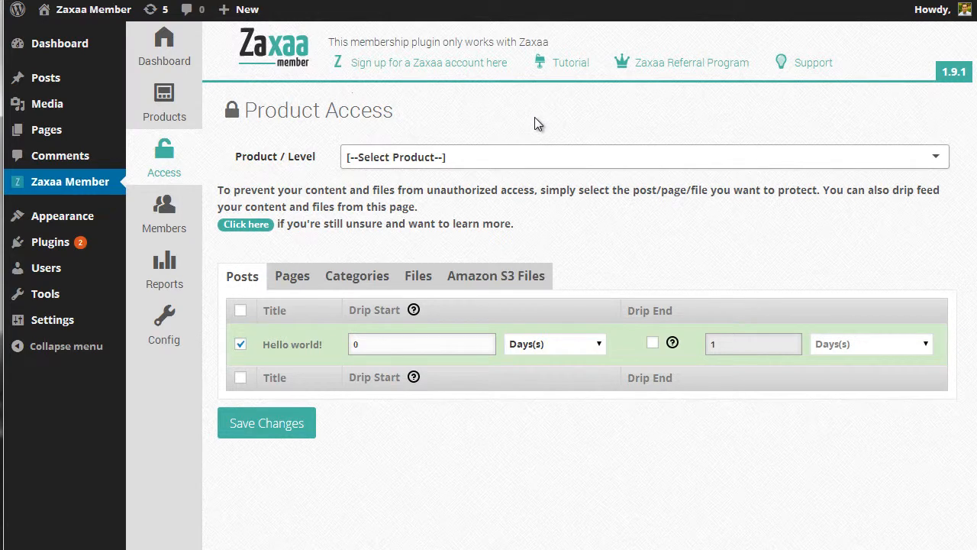
pyautogui.moveTo(532, 127)
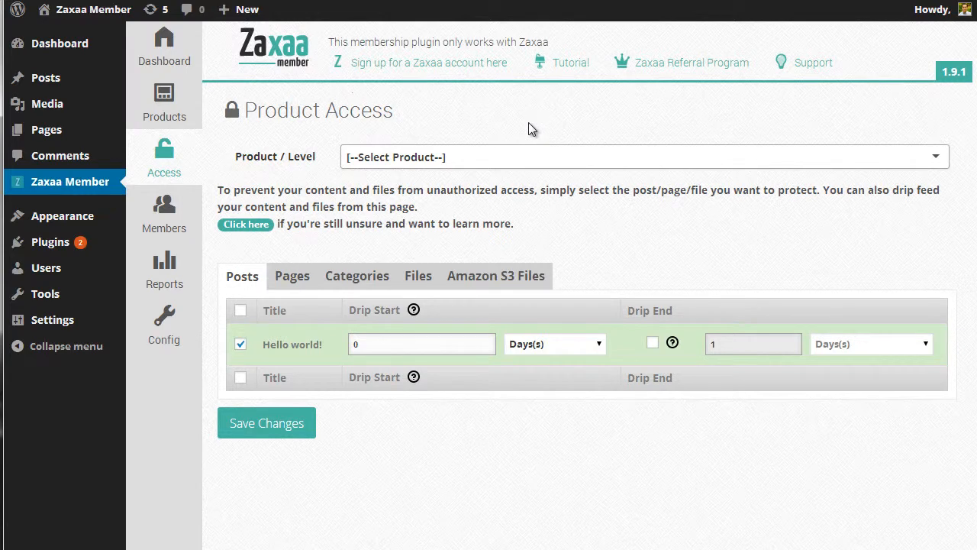
pyautogui.moveTo(416, 135)
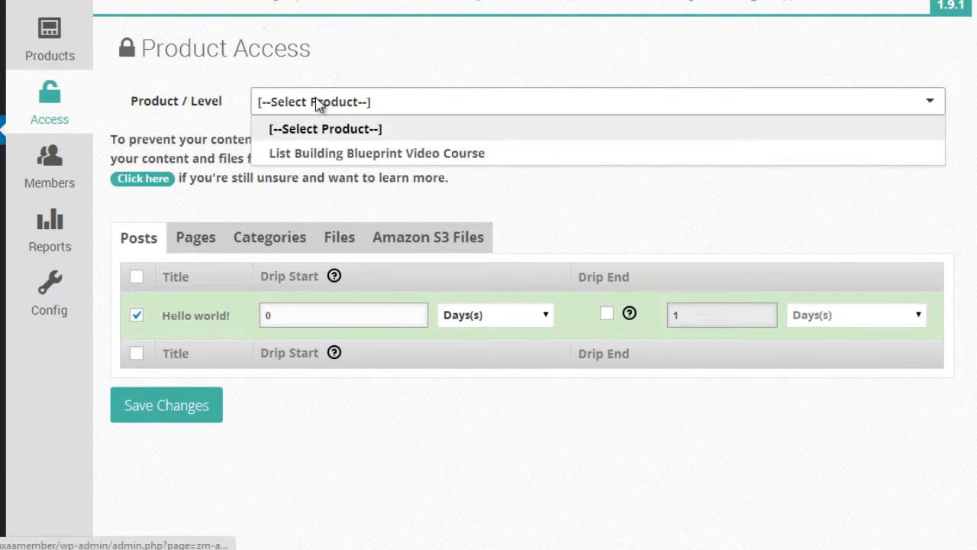
# - Pick List Building Blueprint Video Course in the Product / Level dropdown
pyautogui.click(376, 152)
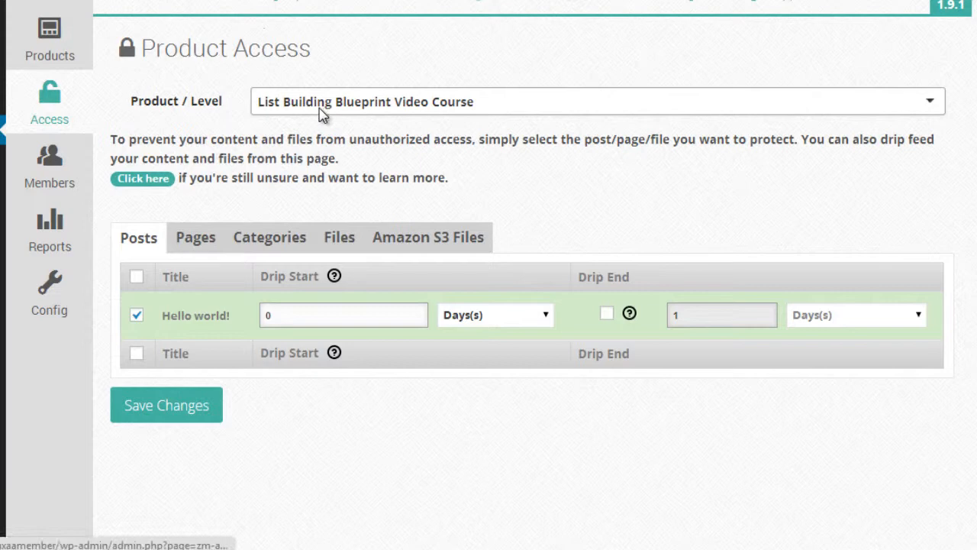
pyautogui.moveTo(363, 138)
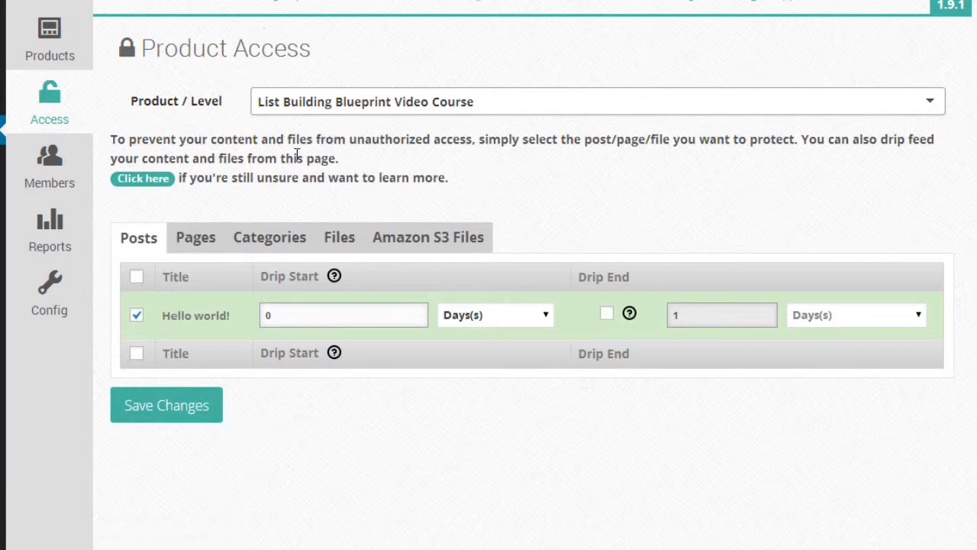
pyautogui.moveTo(199, 251)
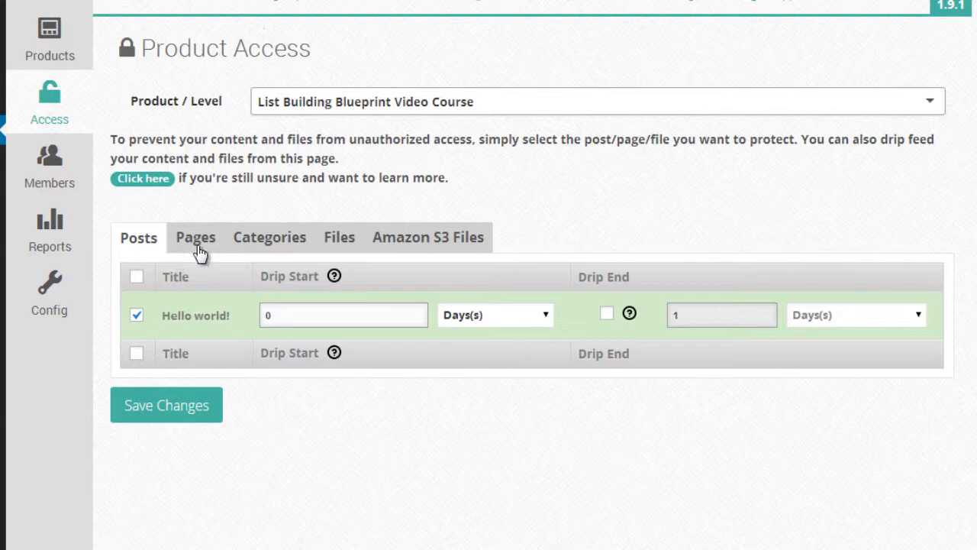
pyautogui.moveTo(386, 232)
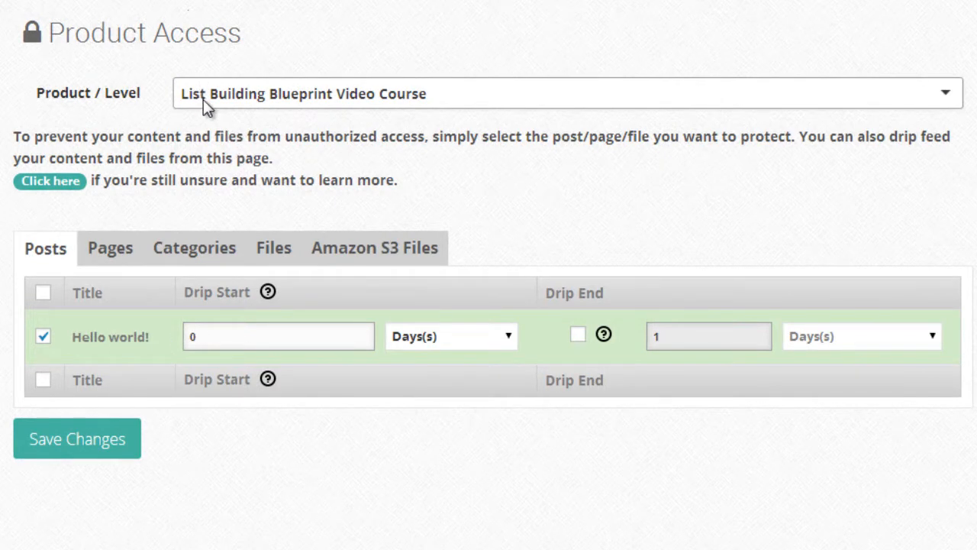
pyautogui.moveTo(244, 237)
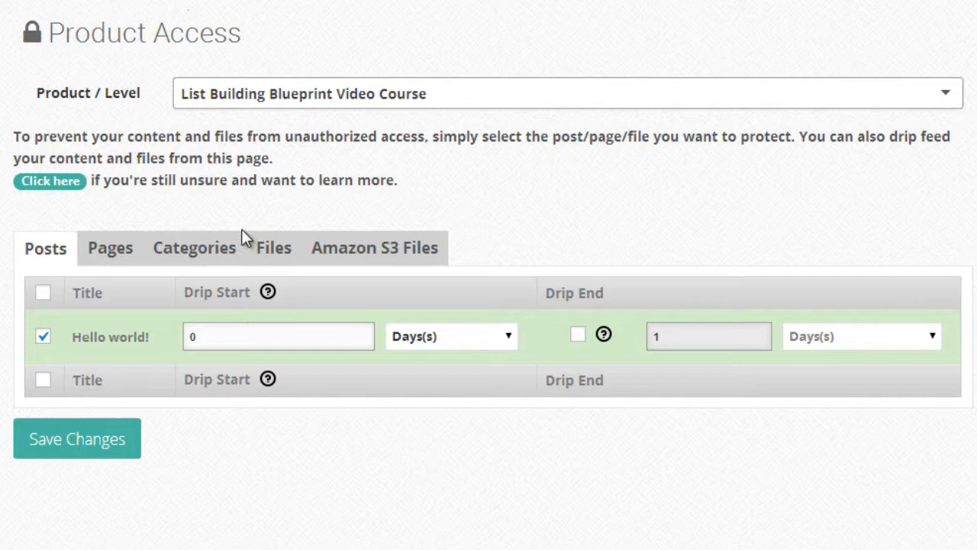
pyautogui.click(42, 336)
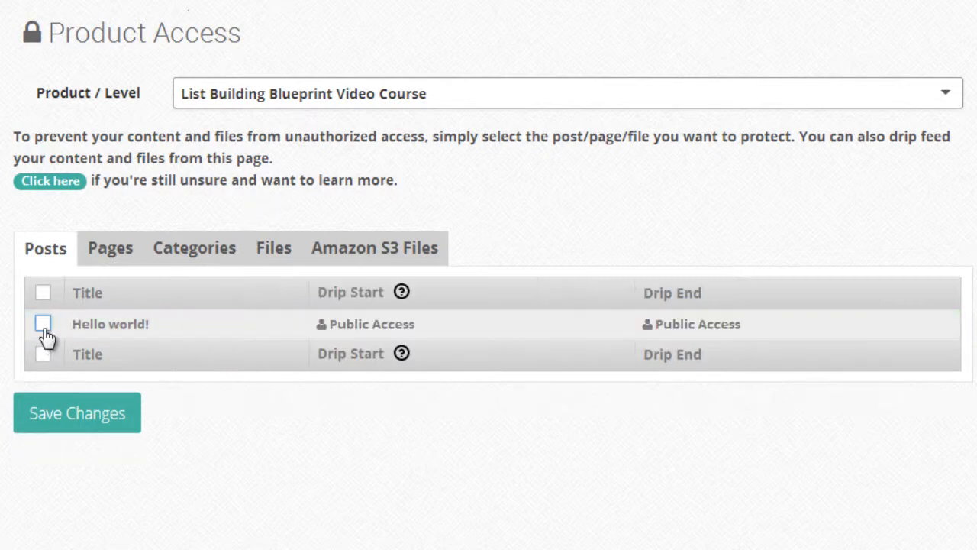
pyautogui.click(42, 324)
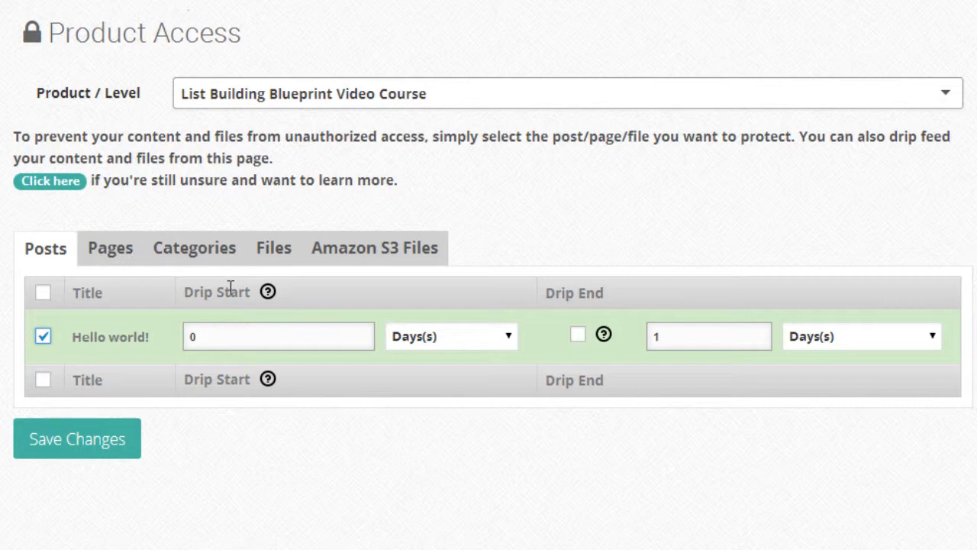
pyautogui.moveTo(238, 420)
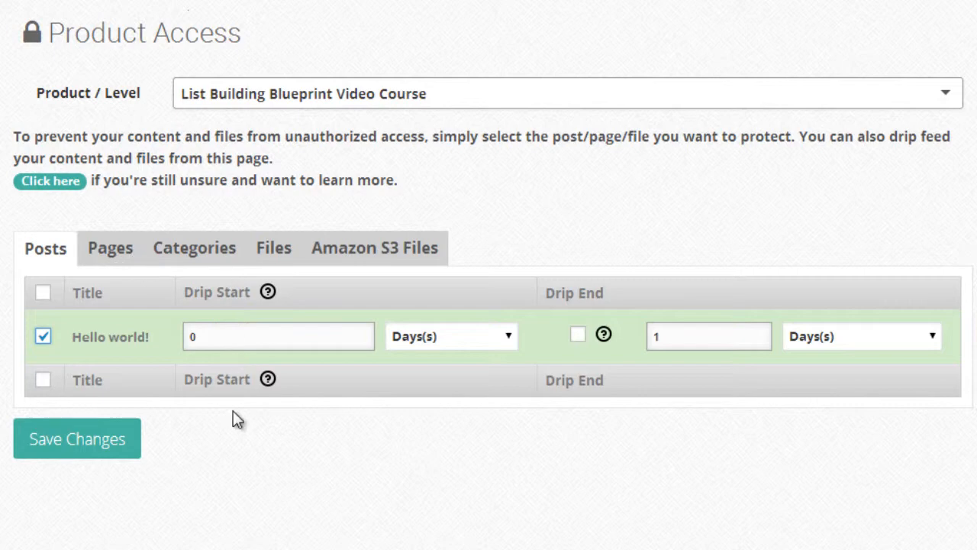
pyautogui.moveTo(247, 425)
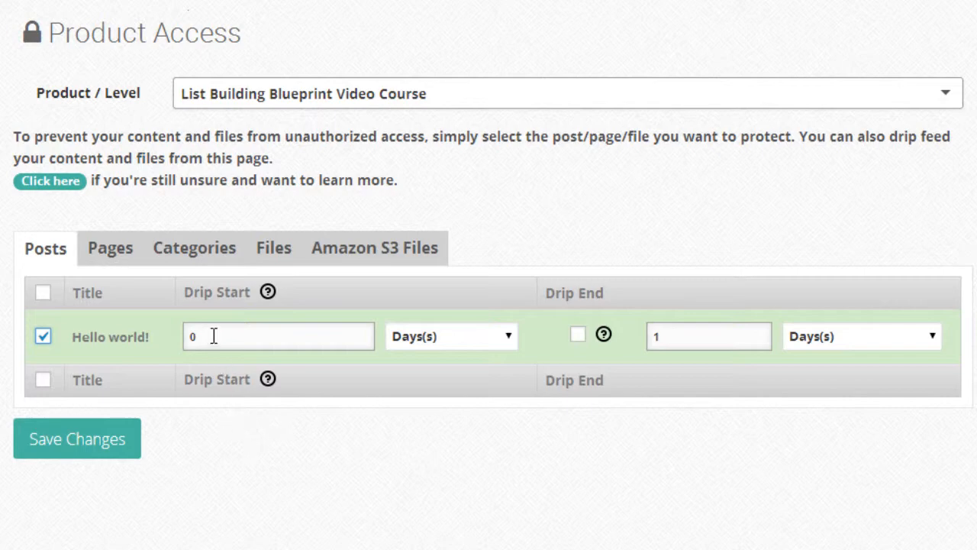
pyautogui.moveTo(442, 348)
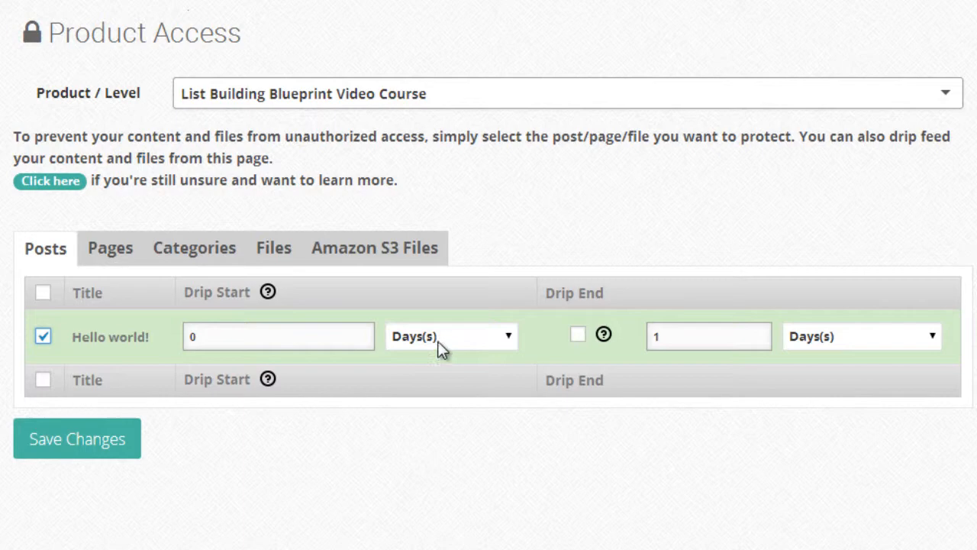
pyautogui.click(451, 336)
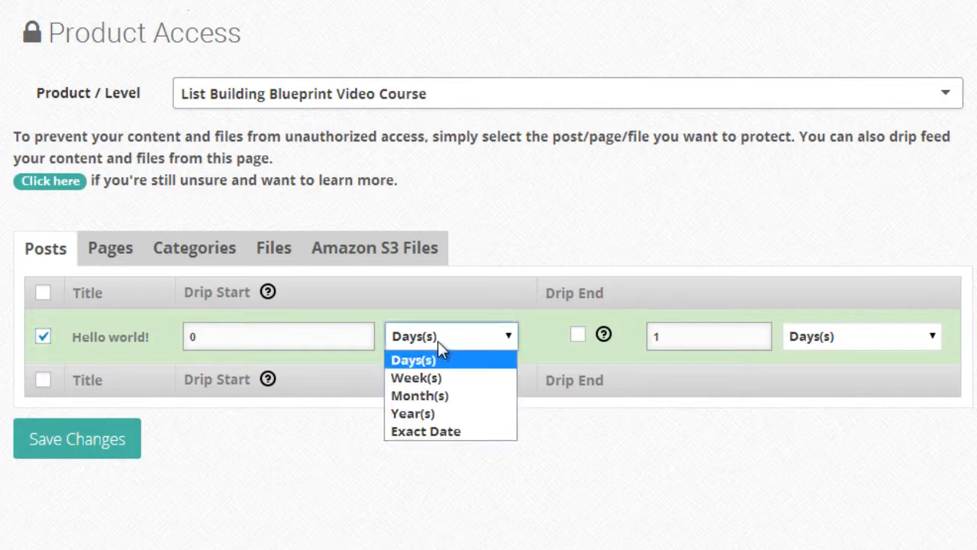
pyautogui.moveTo(436, 420)
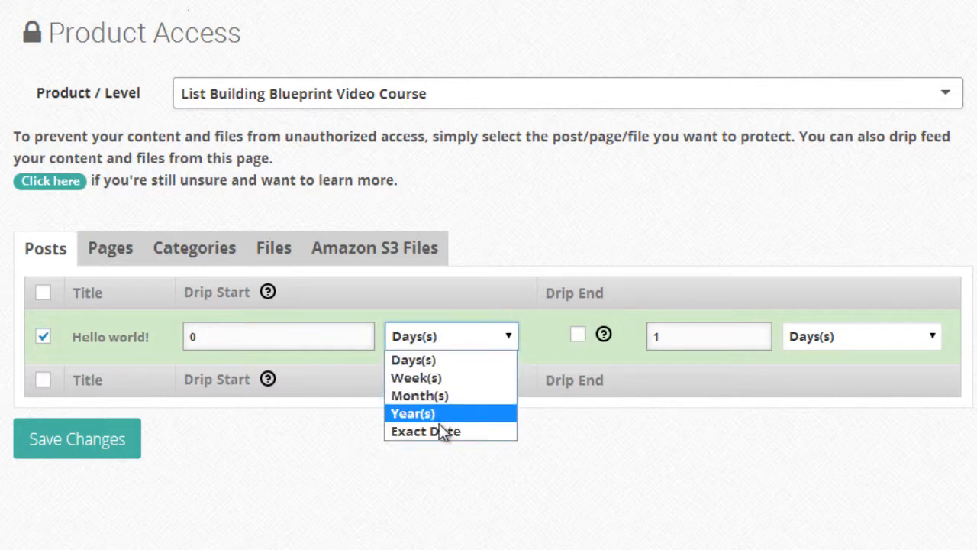
pyautogui.moveTo(439, 431)
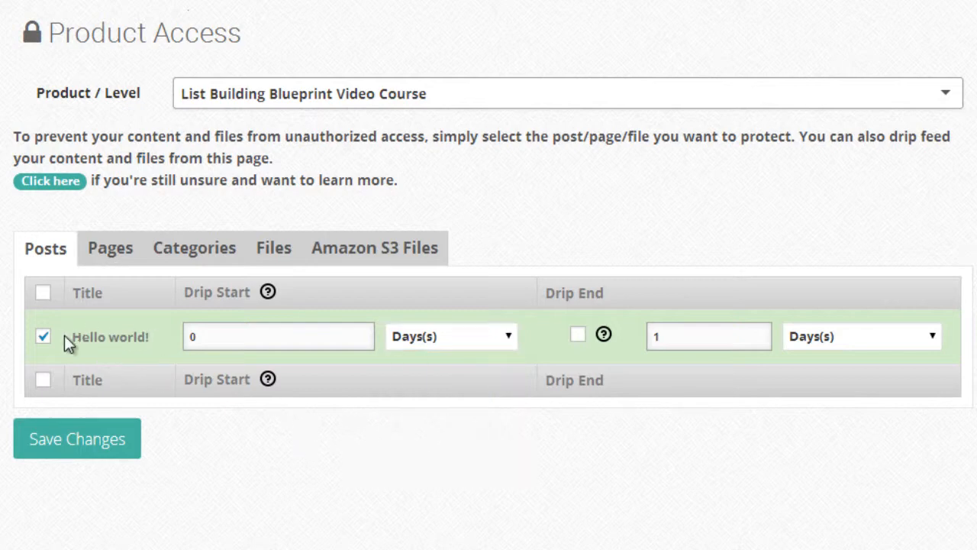
pyautogui.click(43, 336)
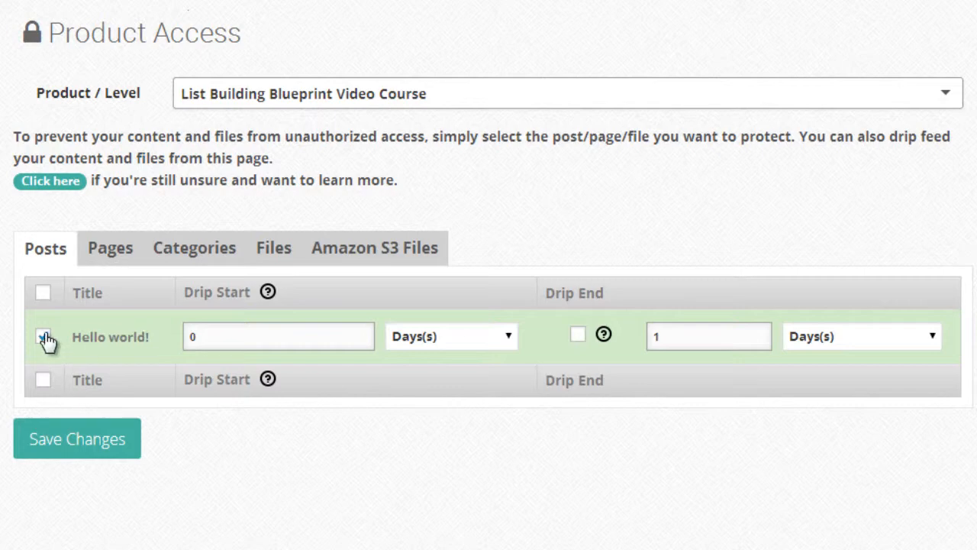
pyautogui.click(43, 336)
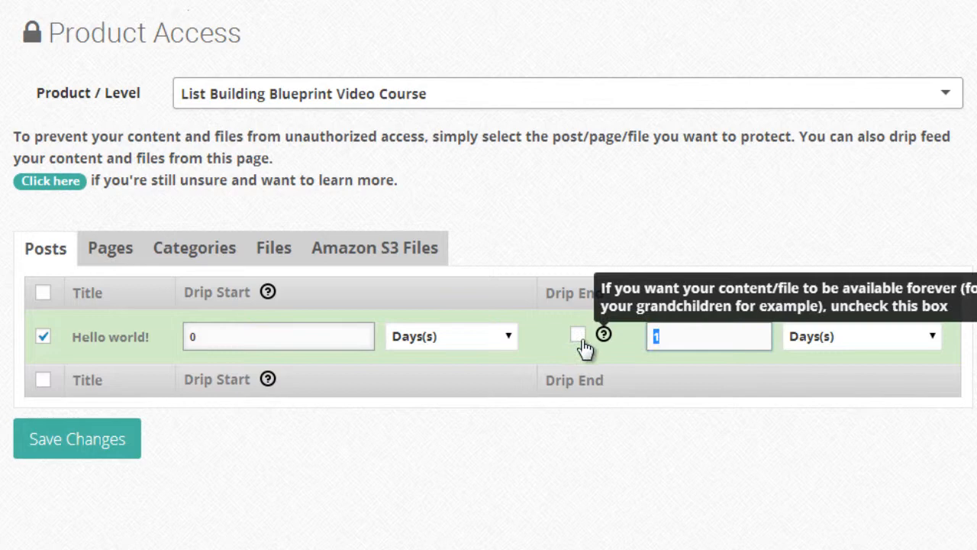
pyautogui.moveTo(295, 500)
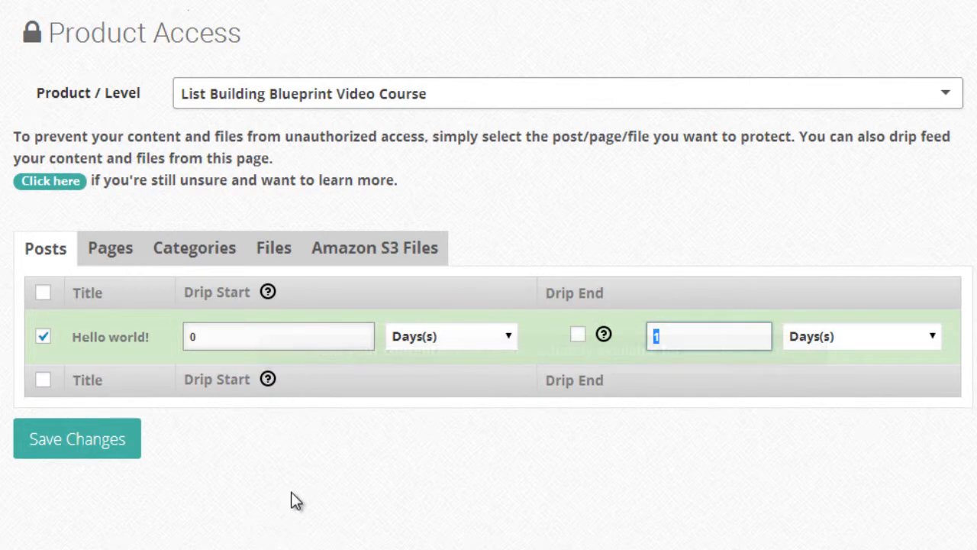
pyautogui.moveTo(254, 336)
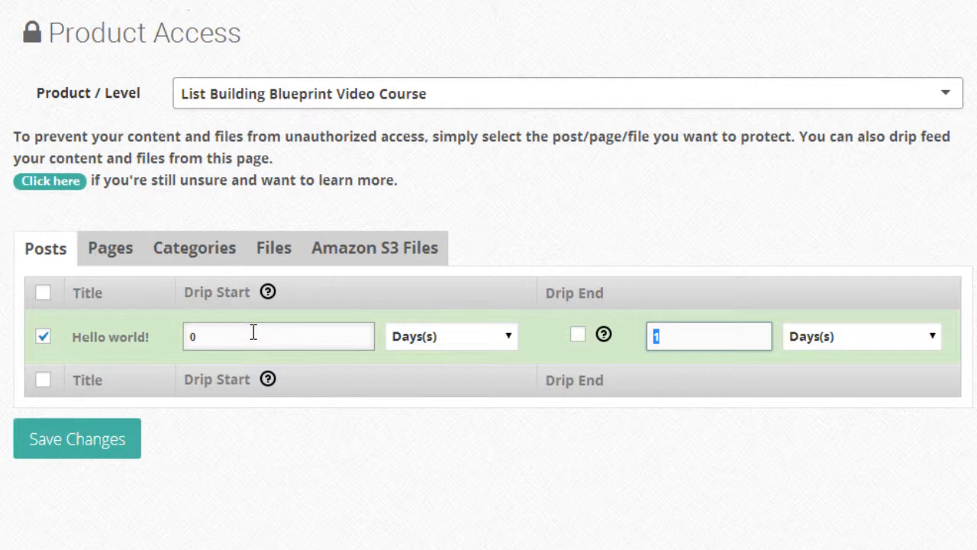
pyautogui.moveTo(218, 336)
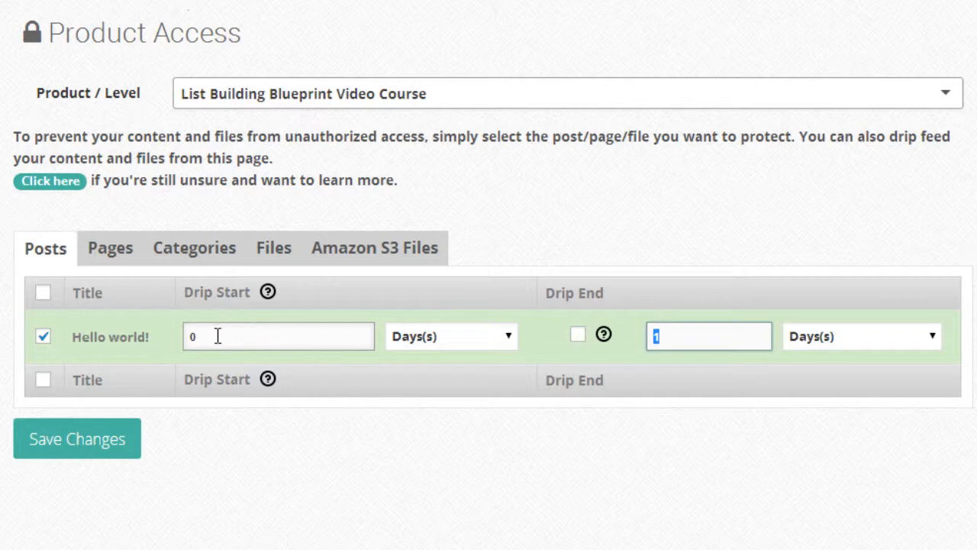
# - Try Hello world!'s drip start at 1 week, then revert the unit to days
pyautogui.click(278, 335)
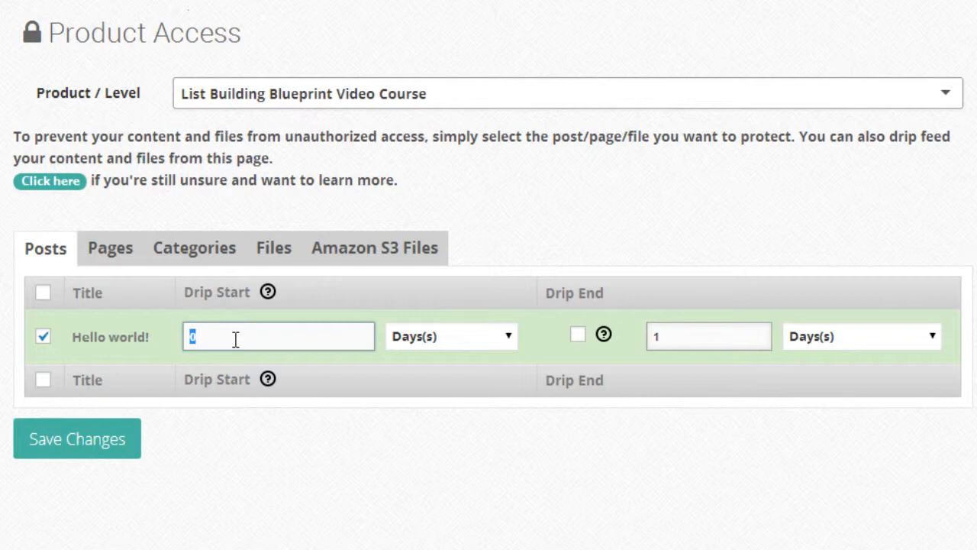
pyautogui.moveTo(141, 335)
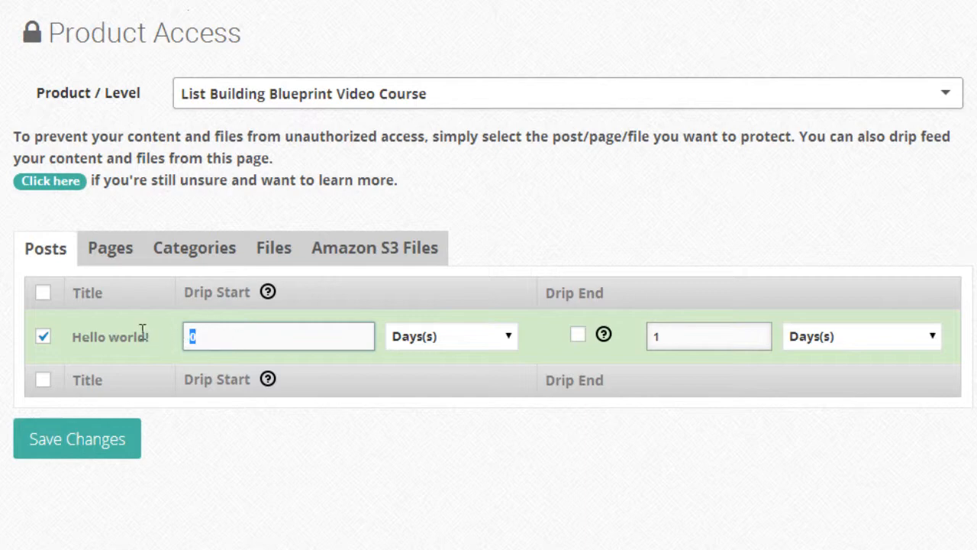
pyautogui.moveTo(221, 336)
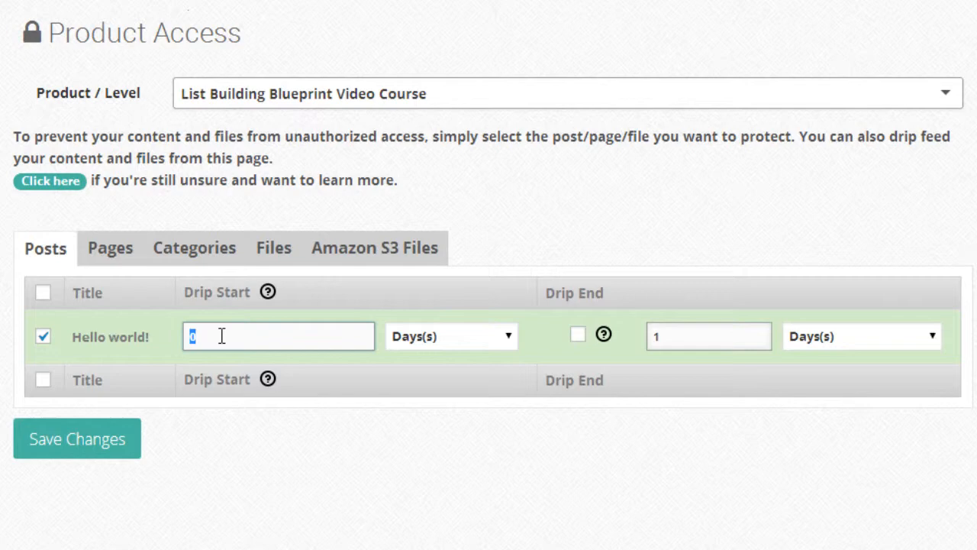
pyautogui.write('1')
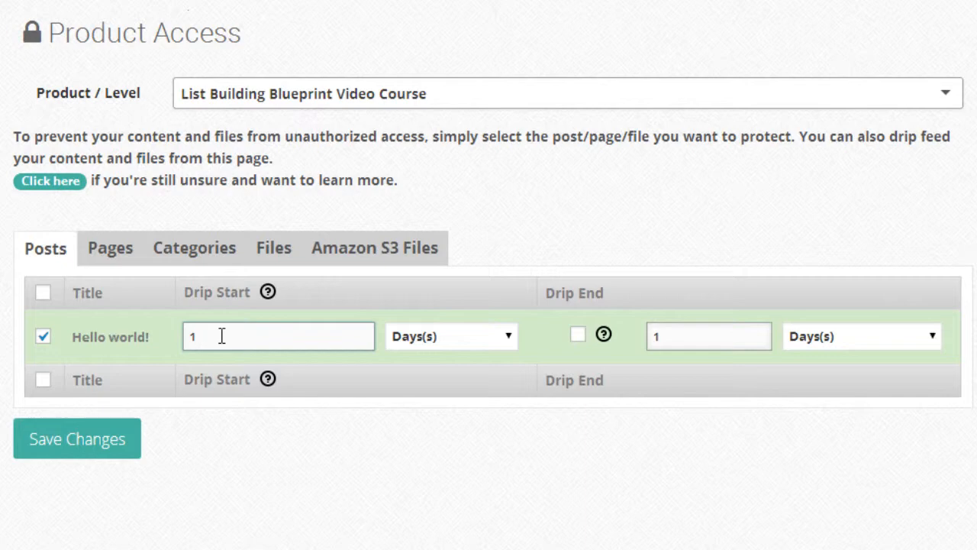
pyautogui.click(451, 336)
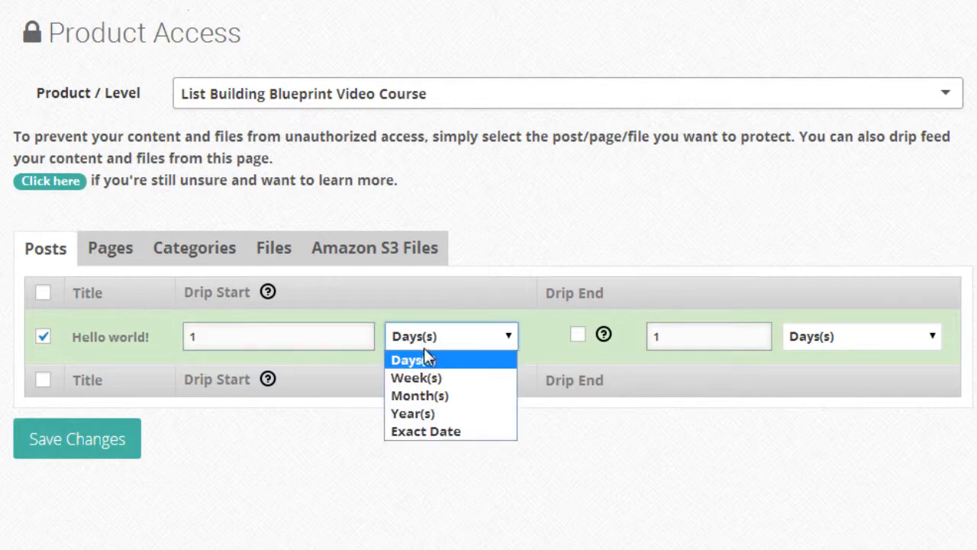
pyautogui.click(416, 377)
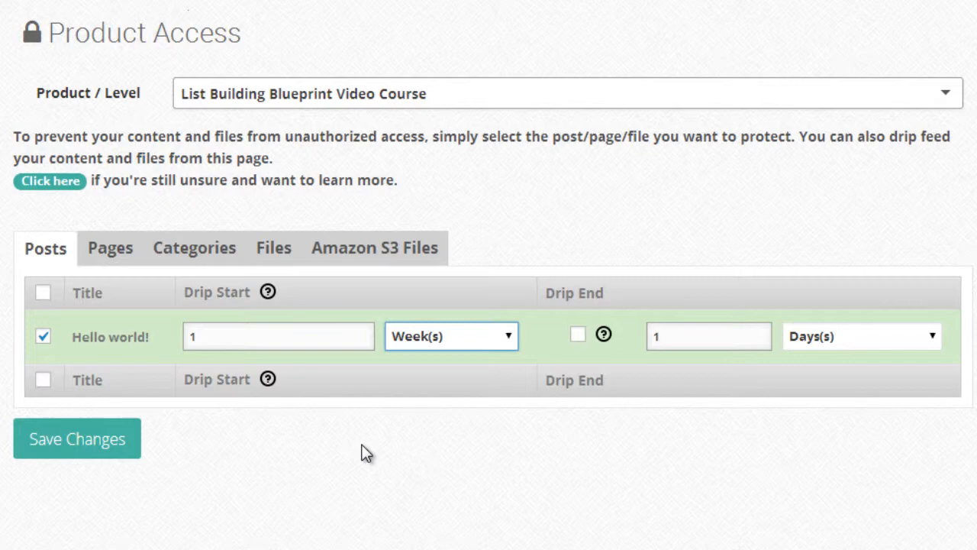
pyautogui.moveTo(577, 336)
pyautogui.write('0')
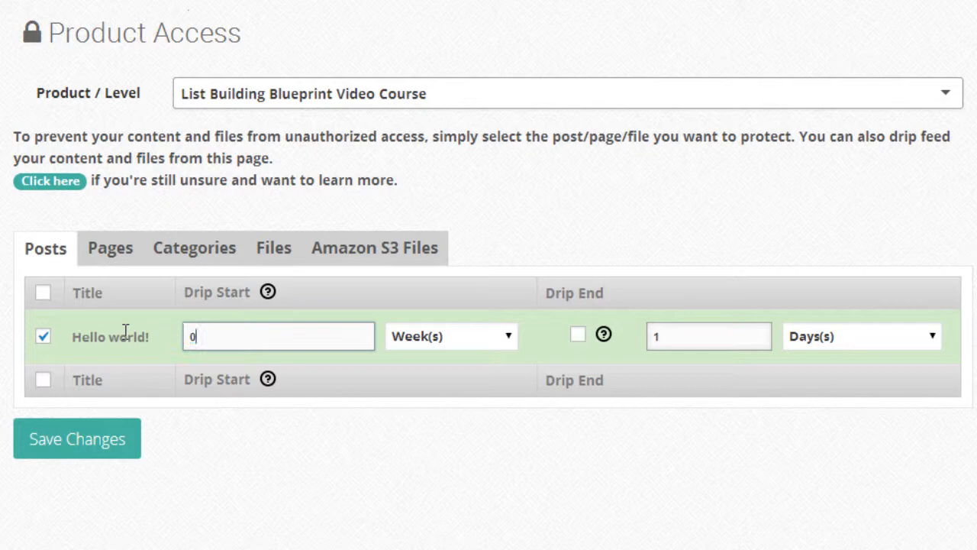
pyautogui.click(451, 336)
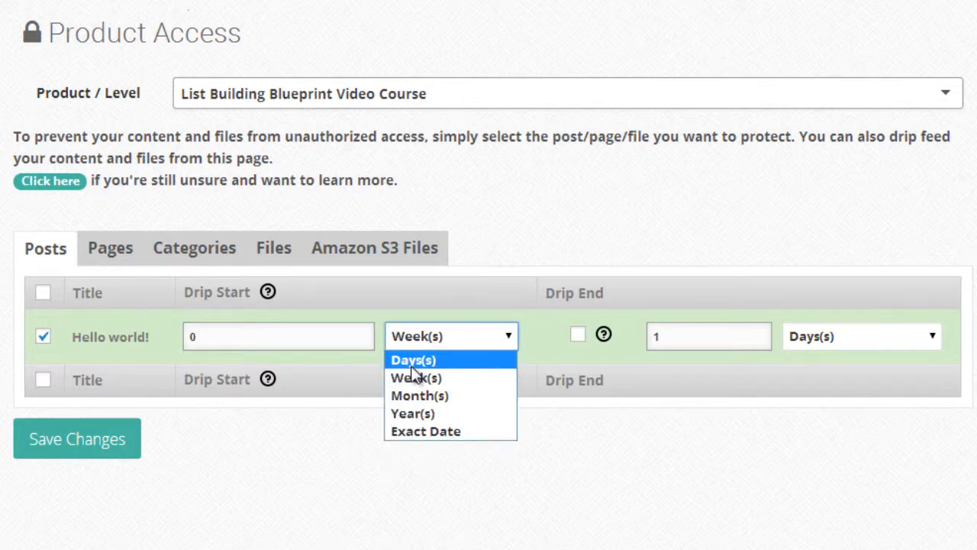
pyautogui.click(412, 359)
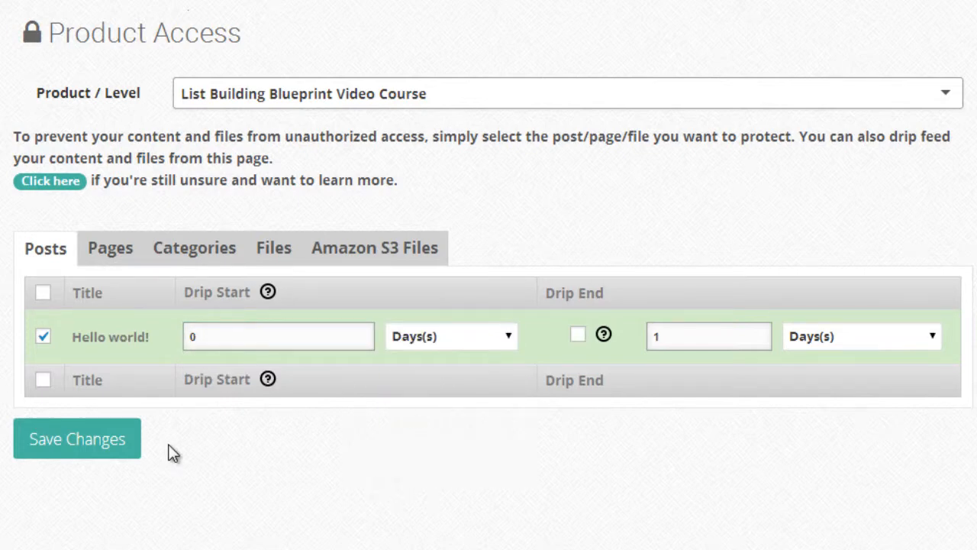
pyautogui.moveTo(128, 346)
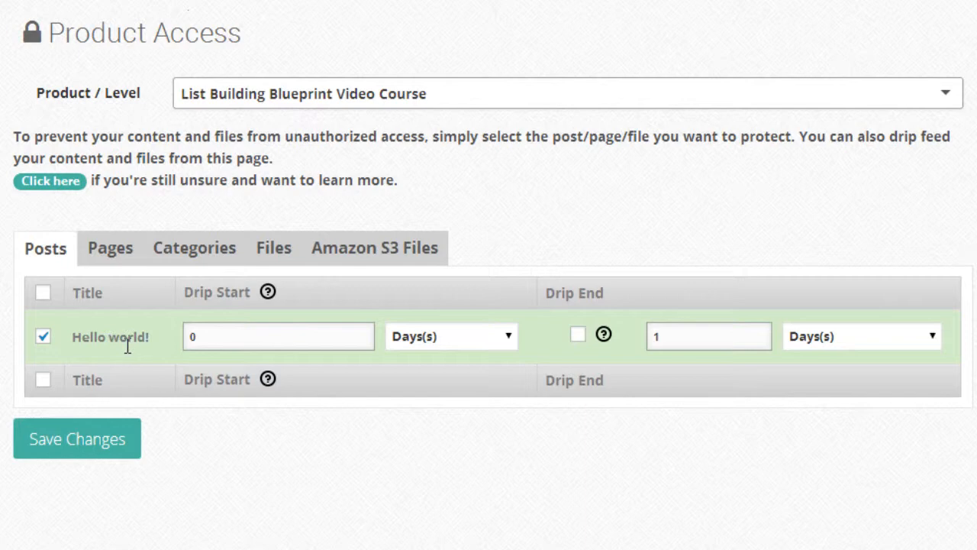
pyautogui.moveTo(246, 338)
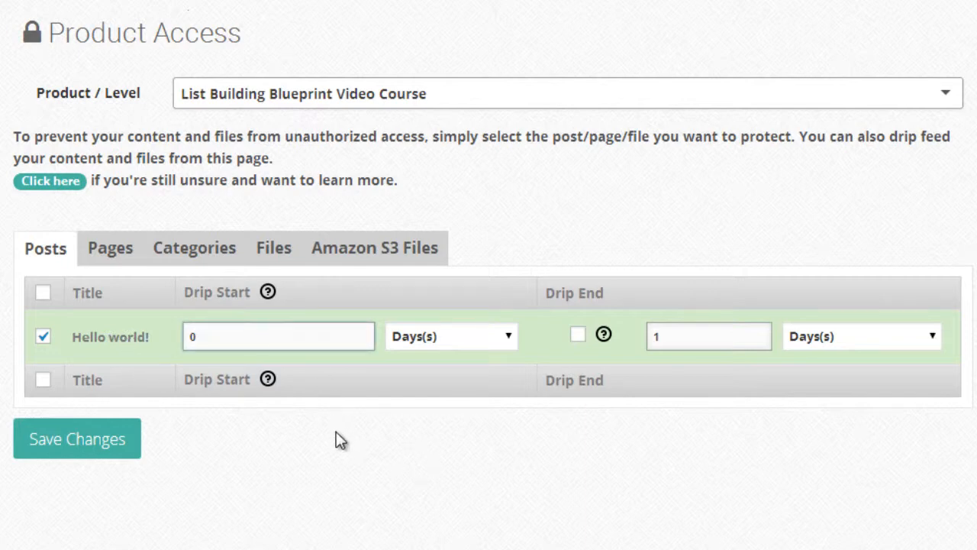
pyautogui.moveTo(424, 429)
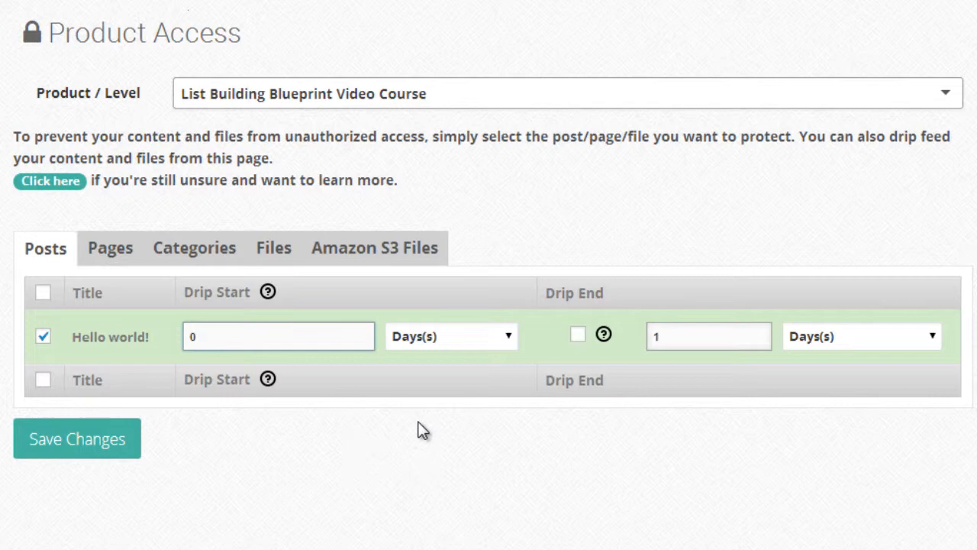
# - Set Hello world!'s drip end to 3 weeks, then switch Drip End back off
pyautogui.click(861, 336)
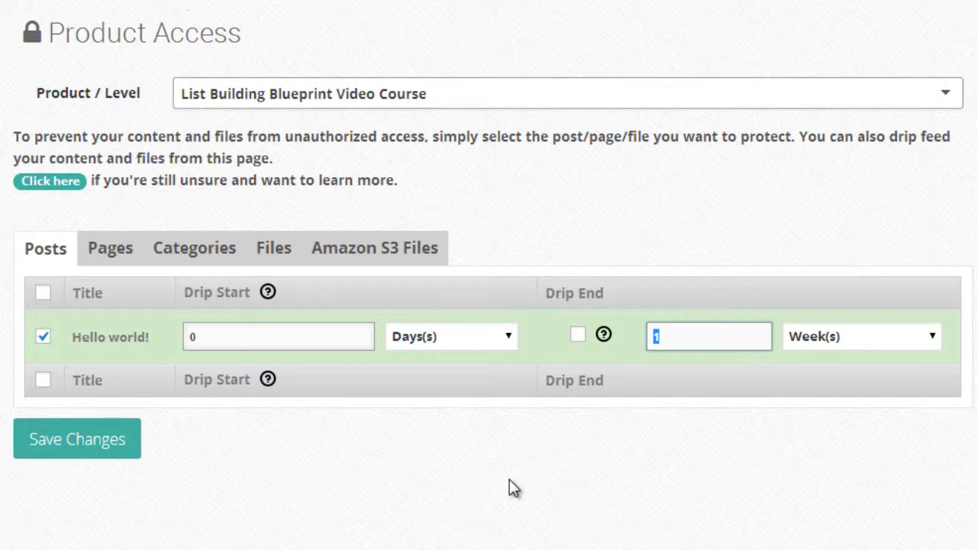
pyautogui.write('3')
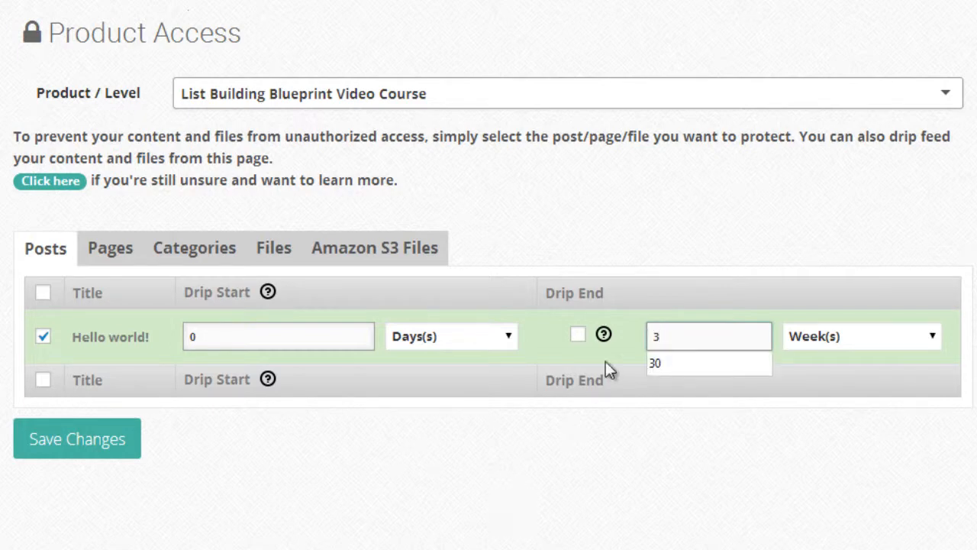
pyautogui.click(578, 335)
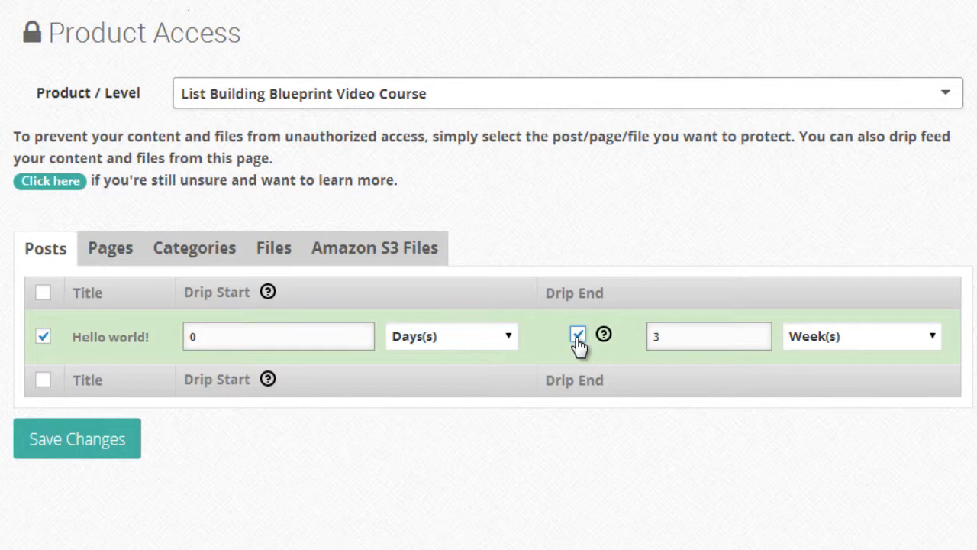
pyautogui.click(578, 335)
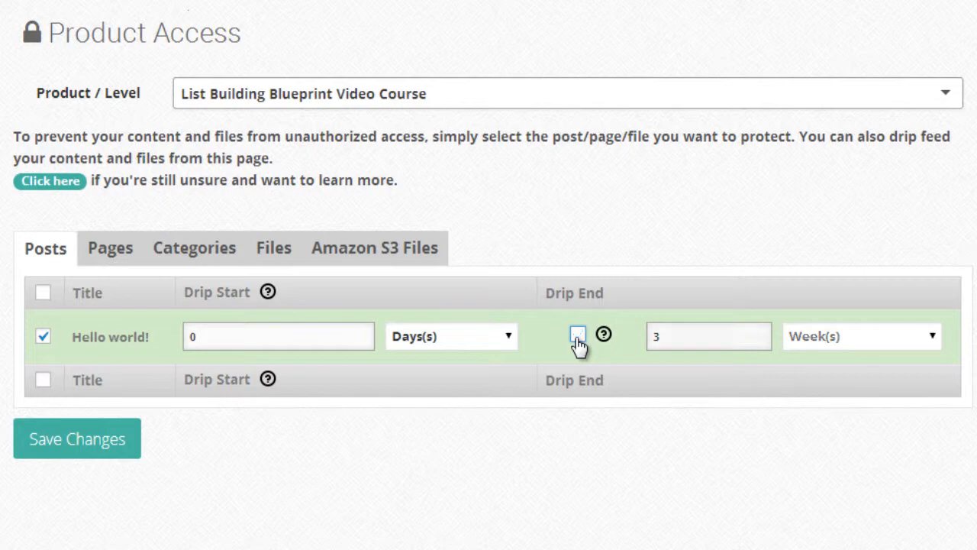
pyautogui.click(578, 335)
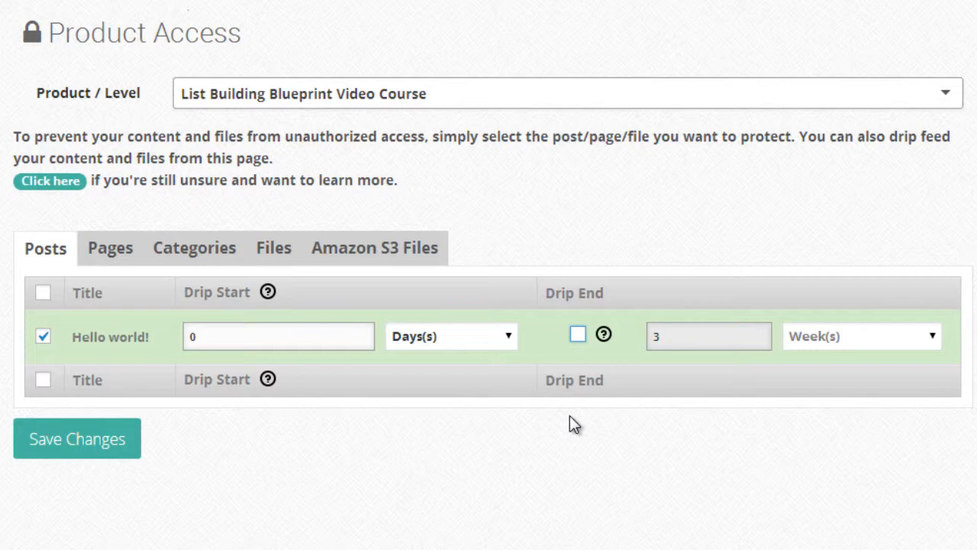
pyautogui.moveTo(570, 449)
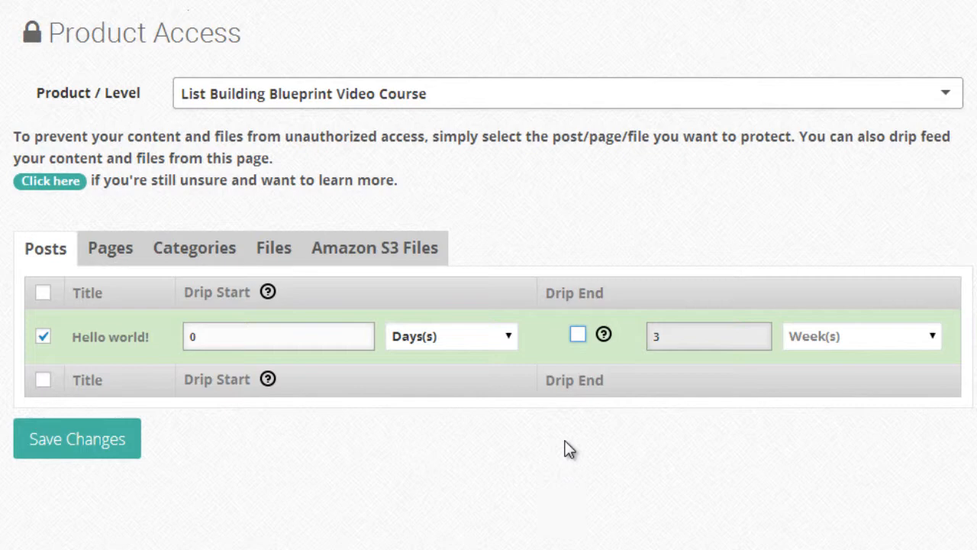
pyautogui.moveTo(579, 402)
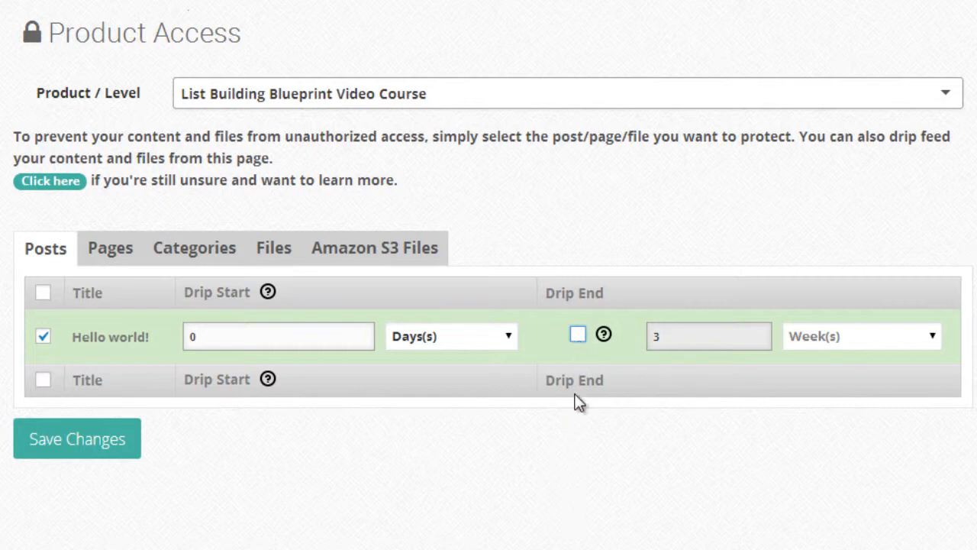
pyautogui.moveTo(576, 406)
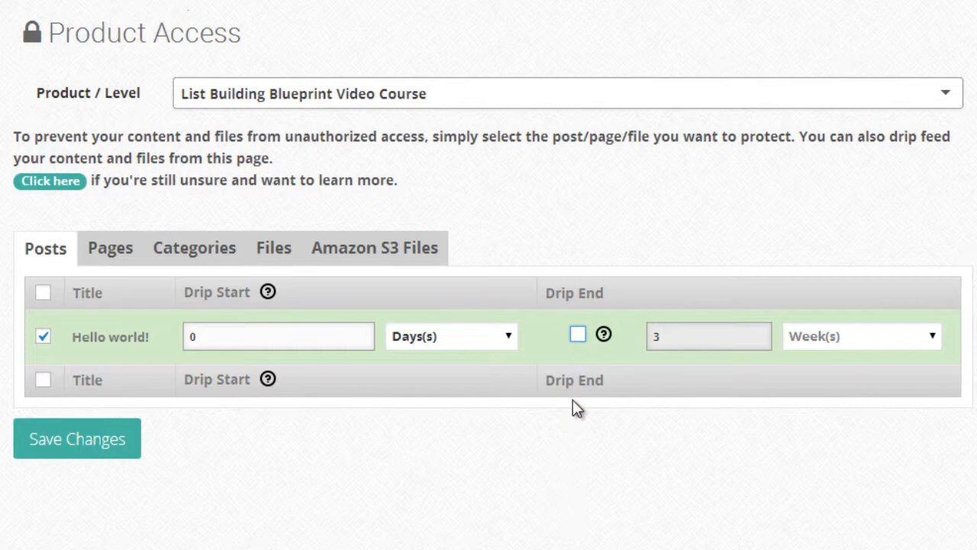
# - On the Pages tab, protect Sample Page and Content Expired, dripping Content Expired after 1 week
pyautogui.click(110, 247)
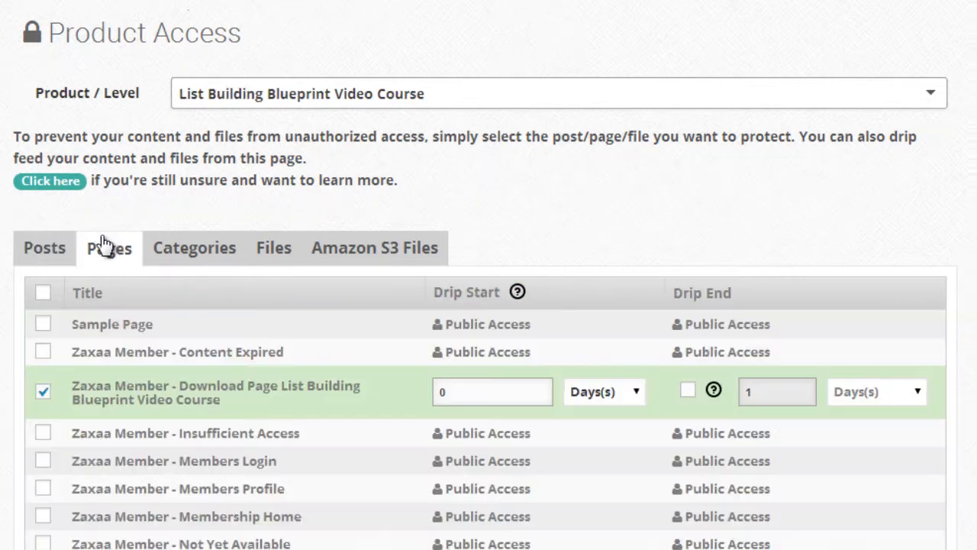
pyautogui.moveTo(284, 266)
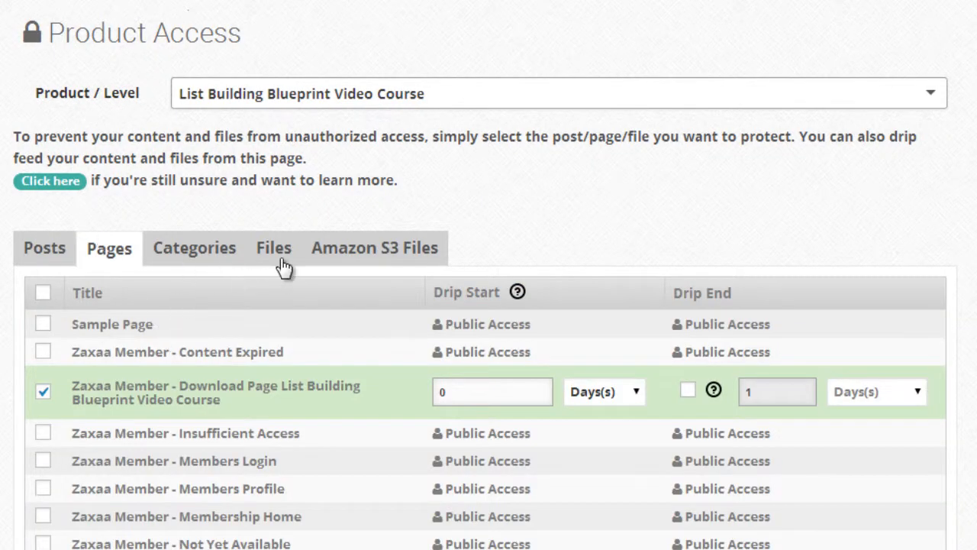
pyautogui.moveTo(379, 260)
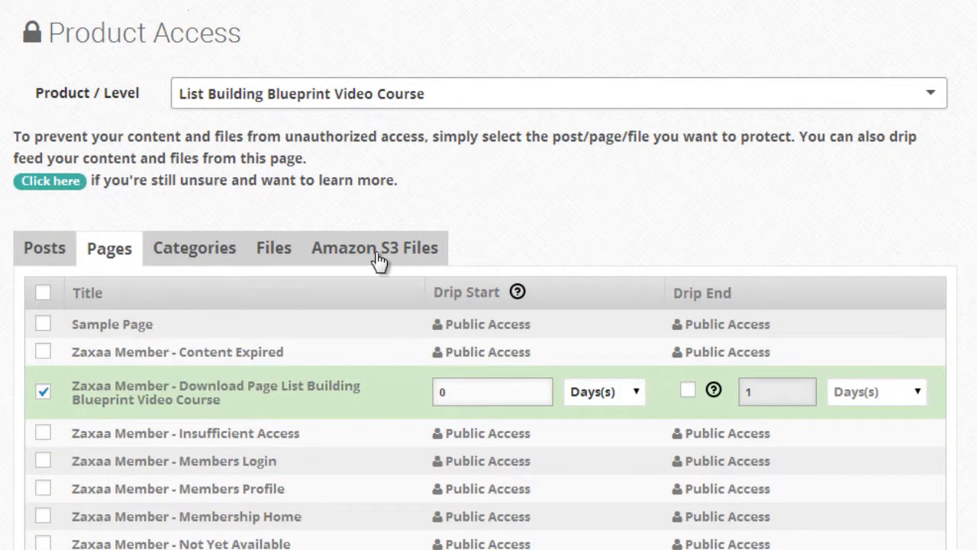
pyautogui.scroll(-3)
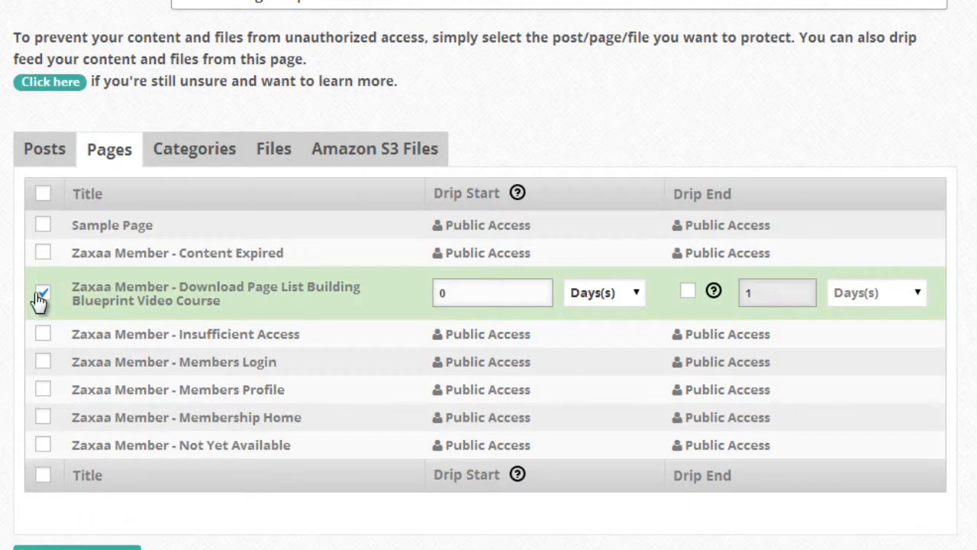
pyautogui.click(42, 237)
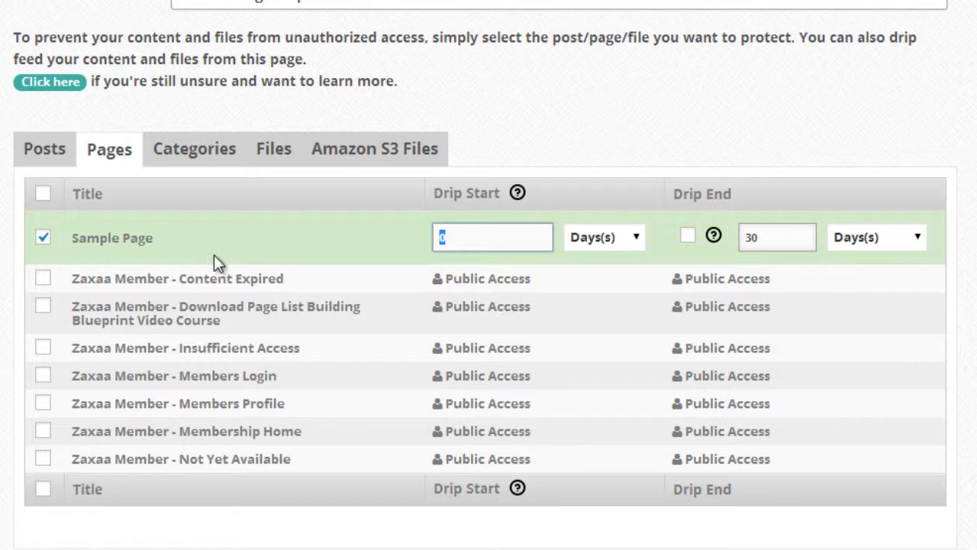
pyautogui.click(42, 278)
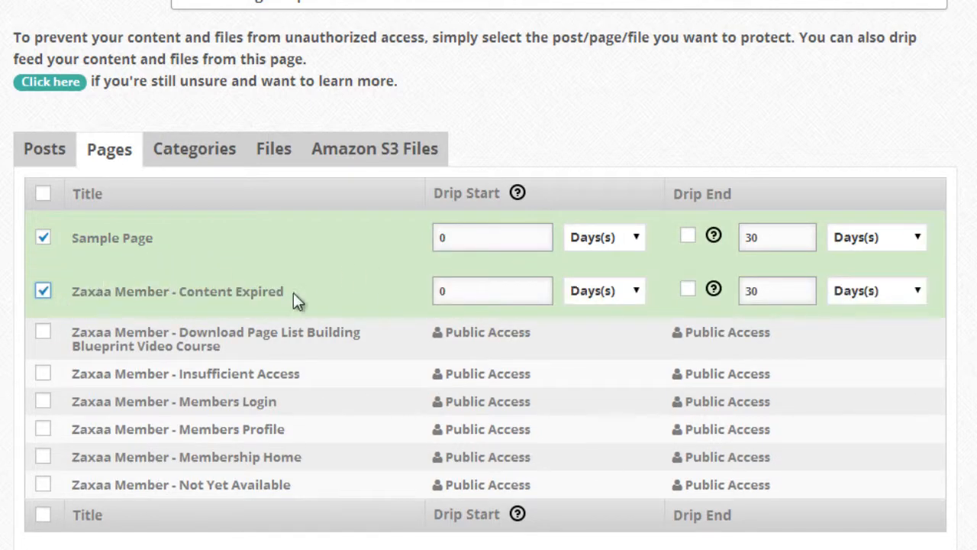
pyautogui.click(492, 290)
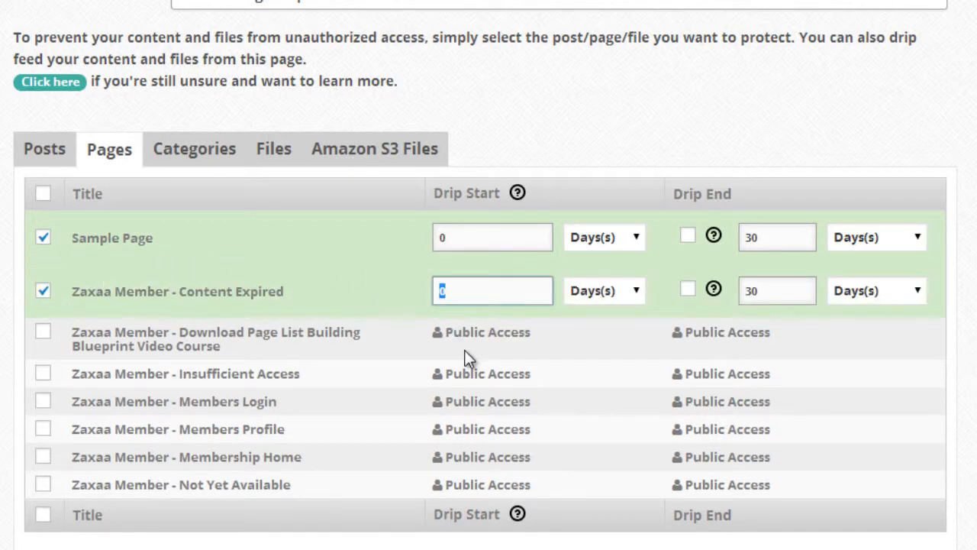
pyautogui.click(603, 291)
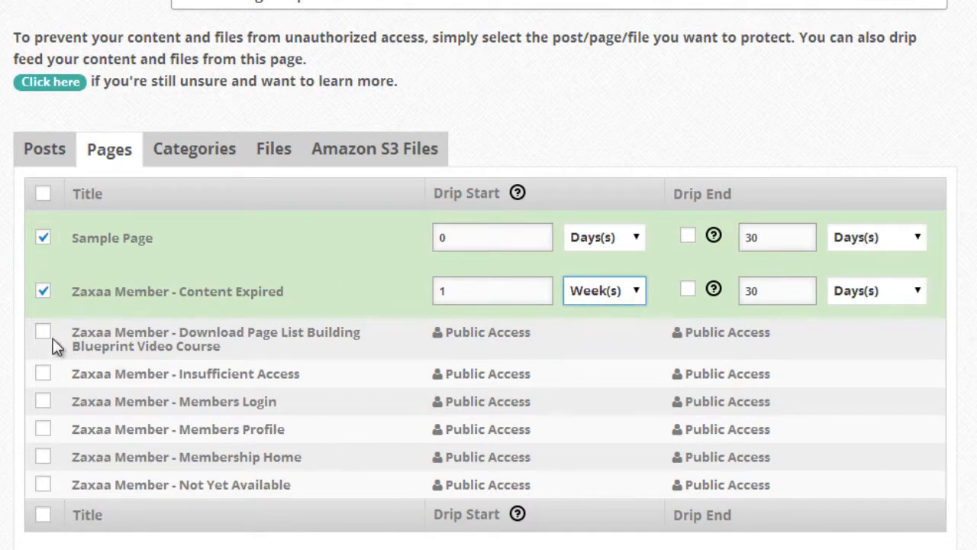
# - Protect the download page with drip start 3 weeks and drip end 1 month enabled
pyautogui.click(43, 331)
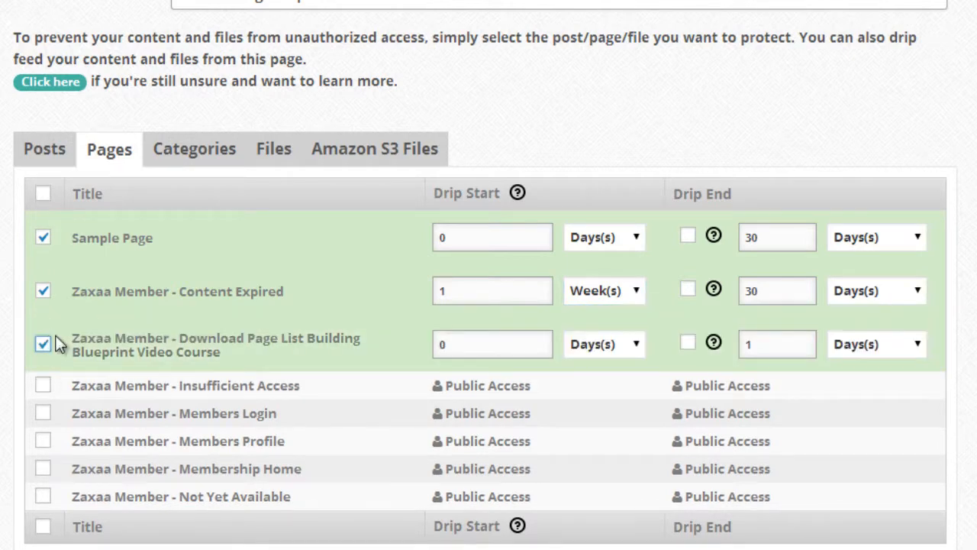
pyautogui.click(492, 344)
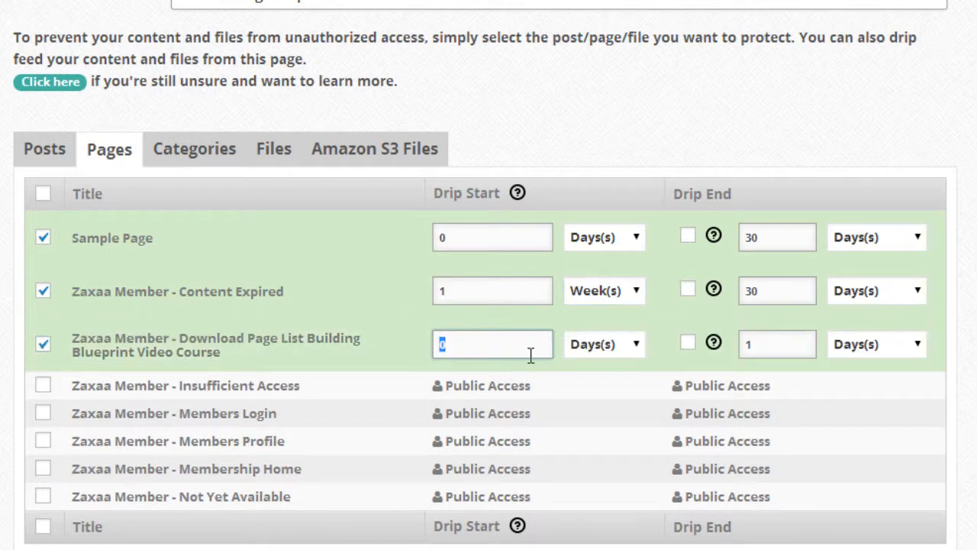
pyautogui.click(603, 343)
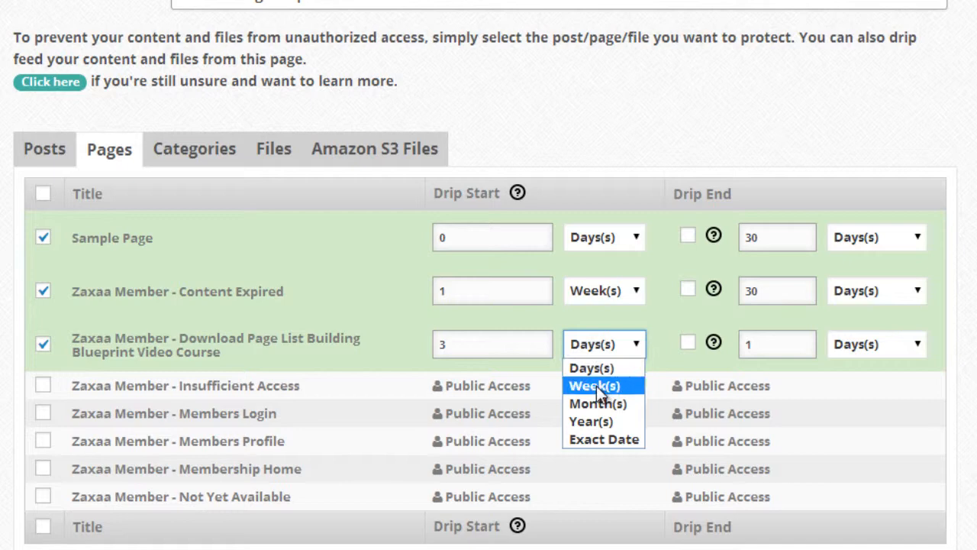
pyautogui.click(594, 385)
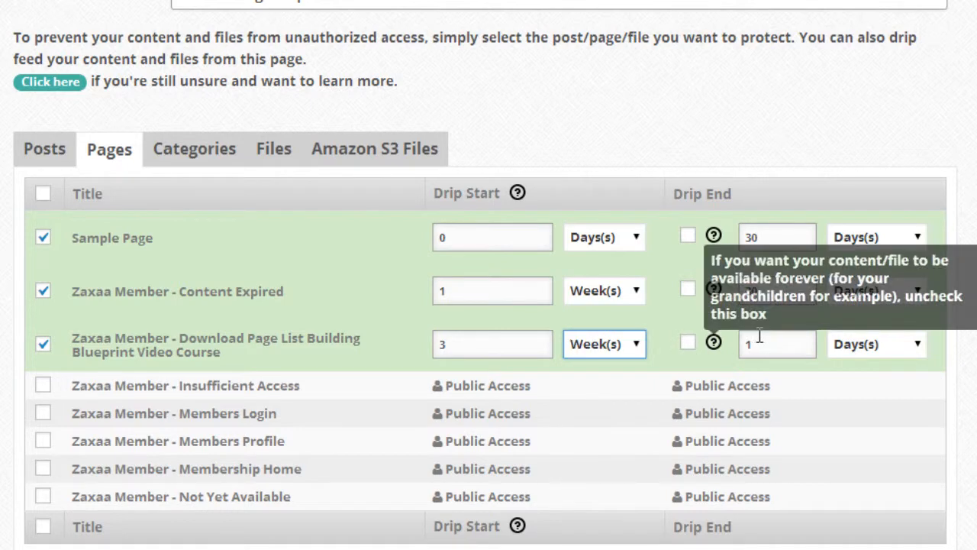
pyautogui.click(776, 343)
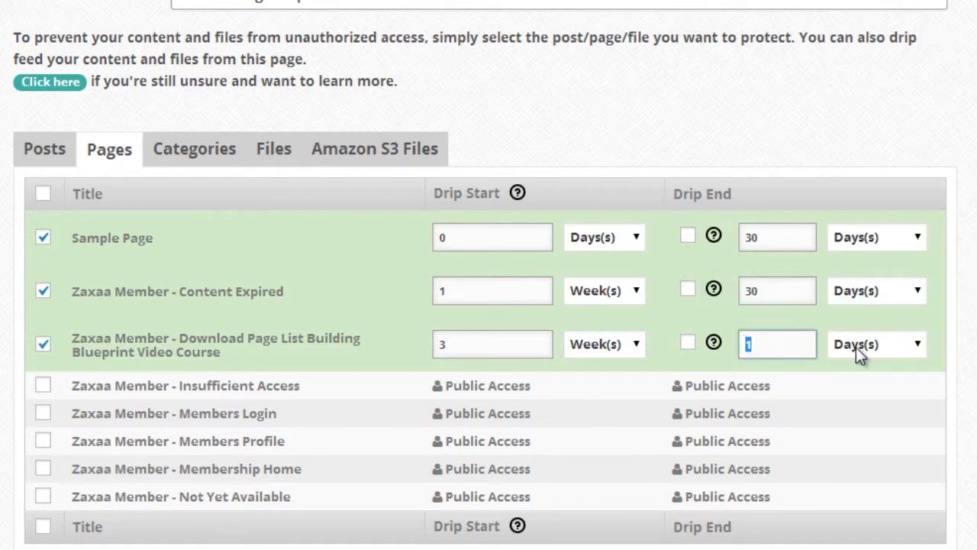
pyautogui.click(877, 344)
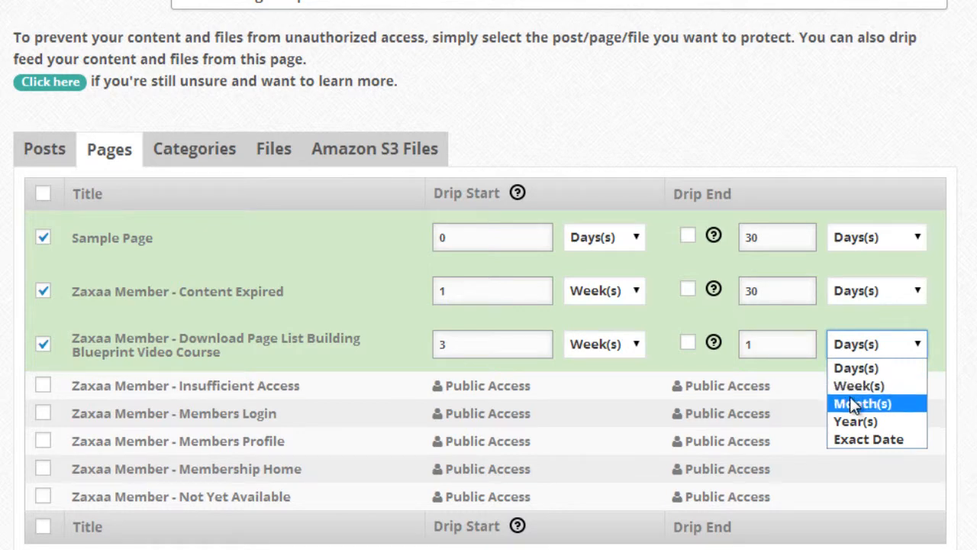
pyautogui.click(861, 403)
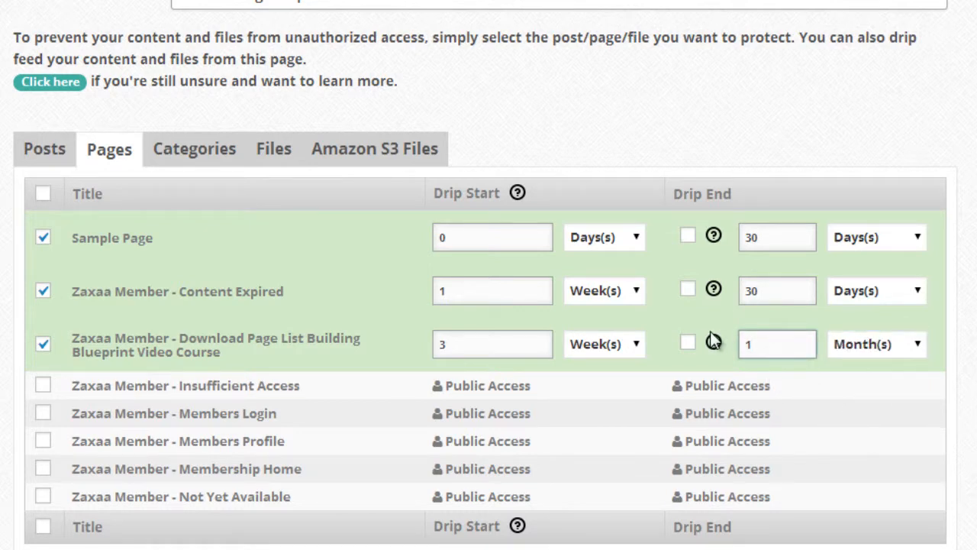
pyautogui.click(687, 343)
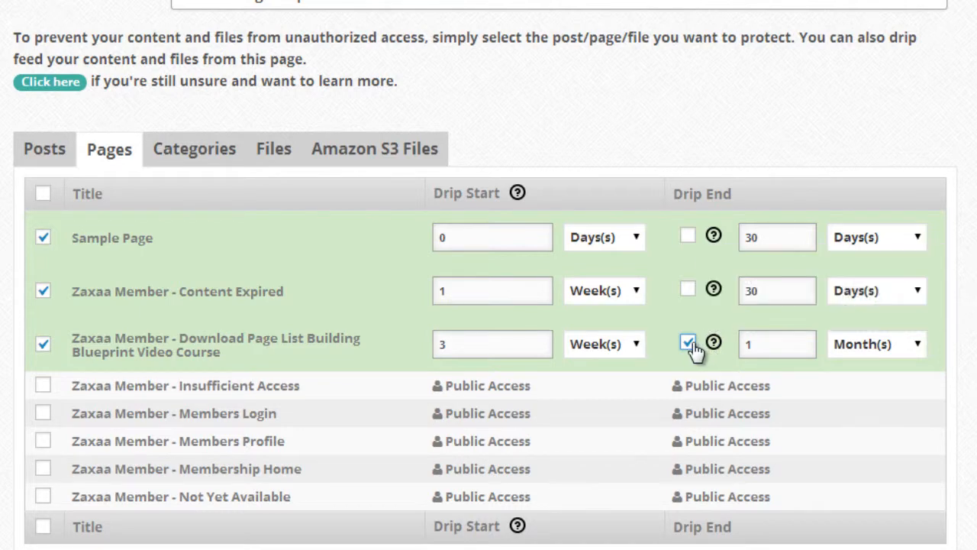
pyautogui.moveTo(713, 342)
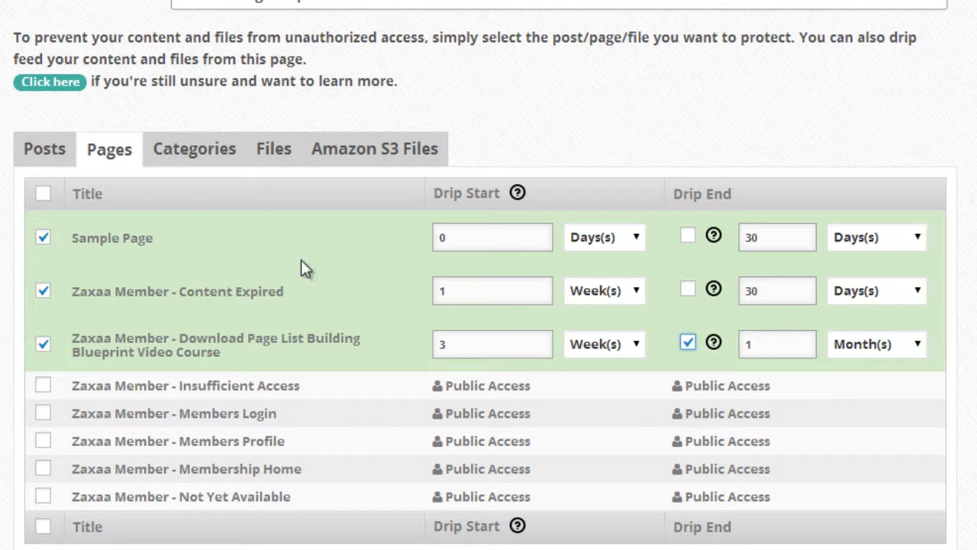
pyautogui.moveTo(179, 387)
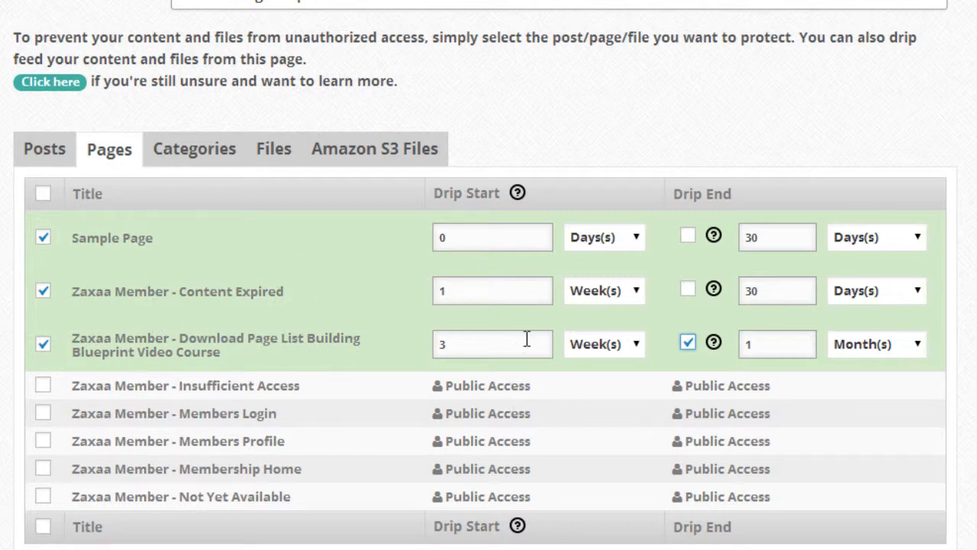
pyautogui.moveTo(195, 149)
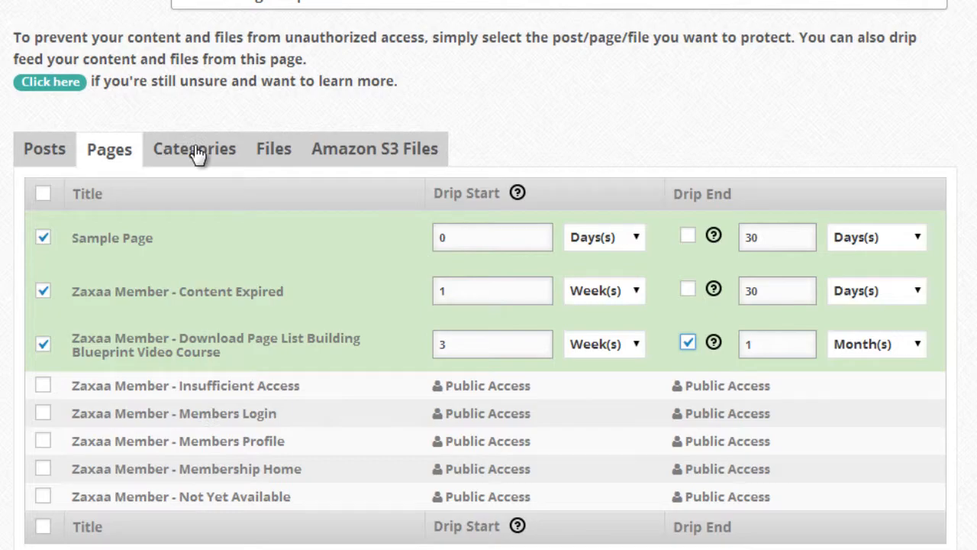
# - Check the Categories, Files and Amazon S3 Files tabs for protectable content
pyautogui.click(194, 148)
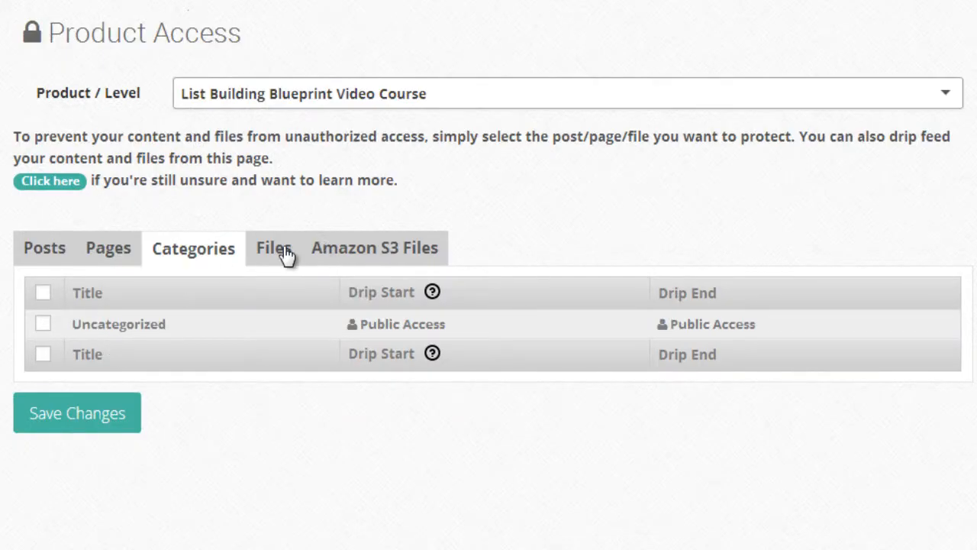
pyautogui.click(272, 248)
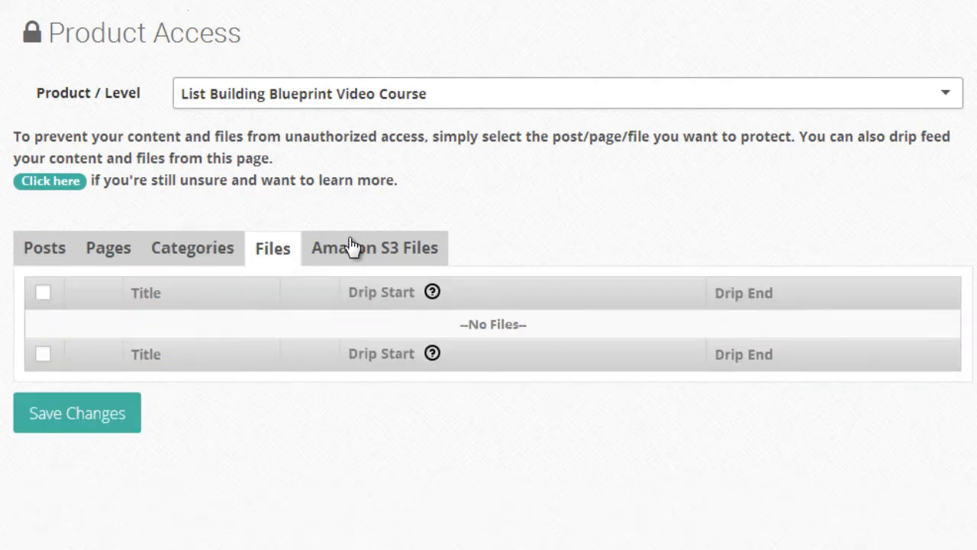
pyautogui.click(373, 247)
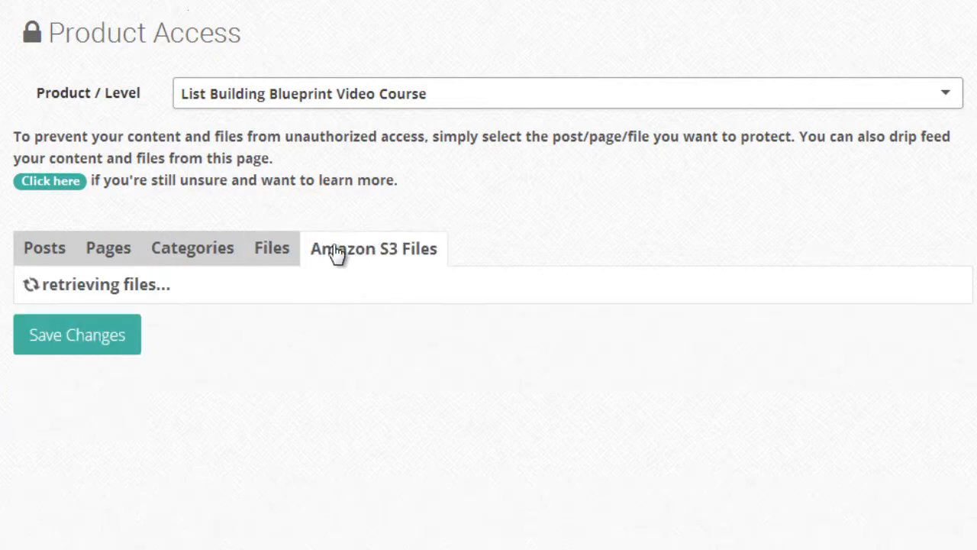
pyautogui.moveTo(276, 258)
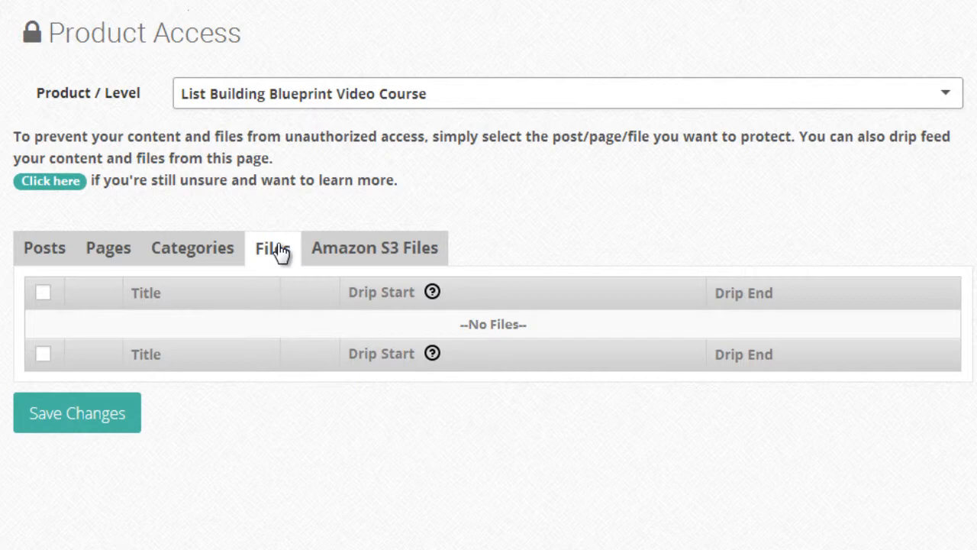
pyautogui.moveTo(197, 359)
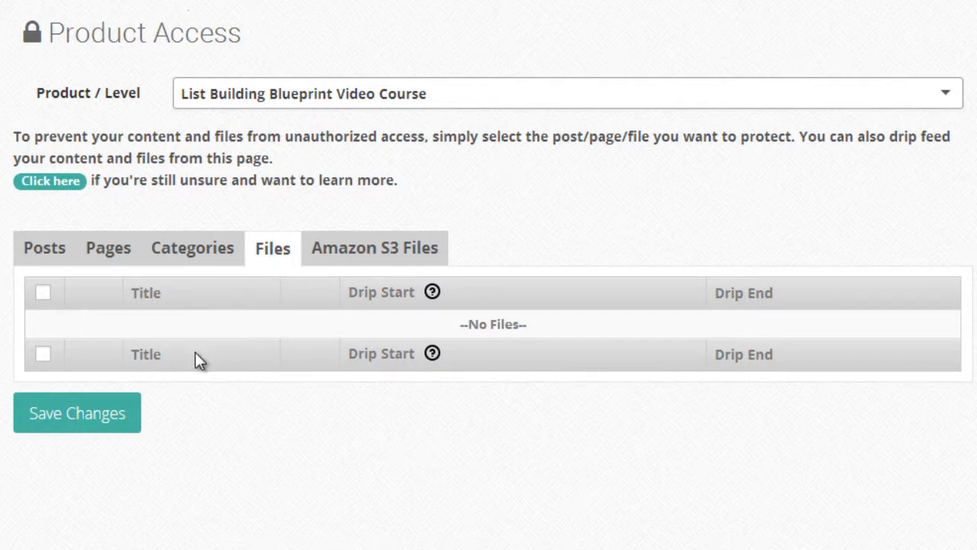
pyautogui.moveTo(166, 327)
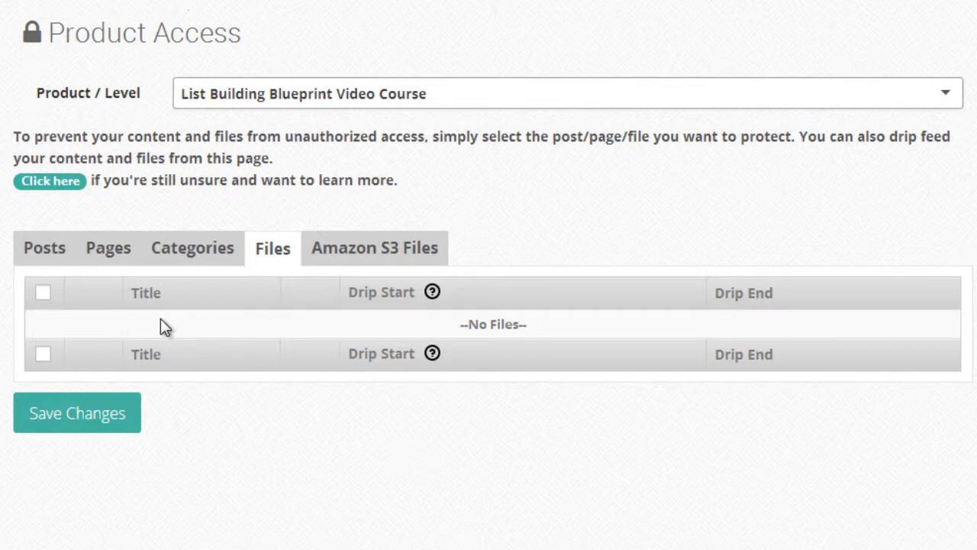
pyautogui.moveTo(279, 332)
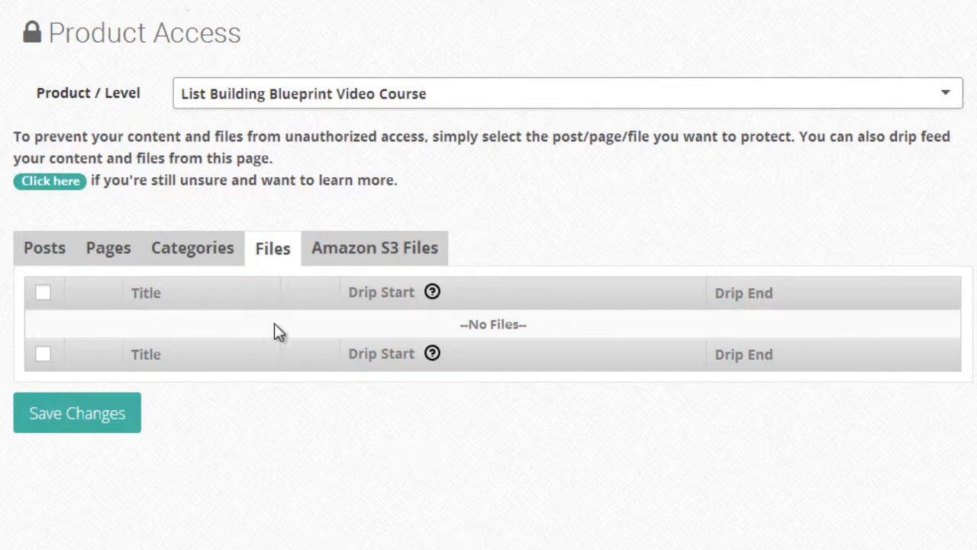
pyautogui.moveTo(467, 357)
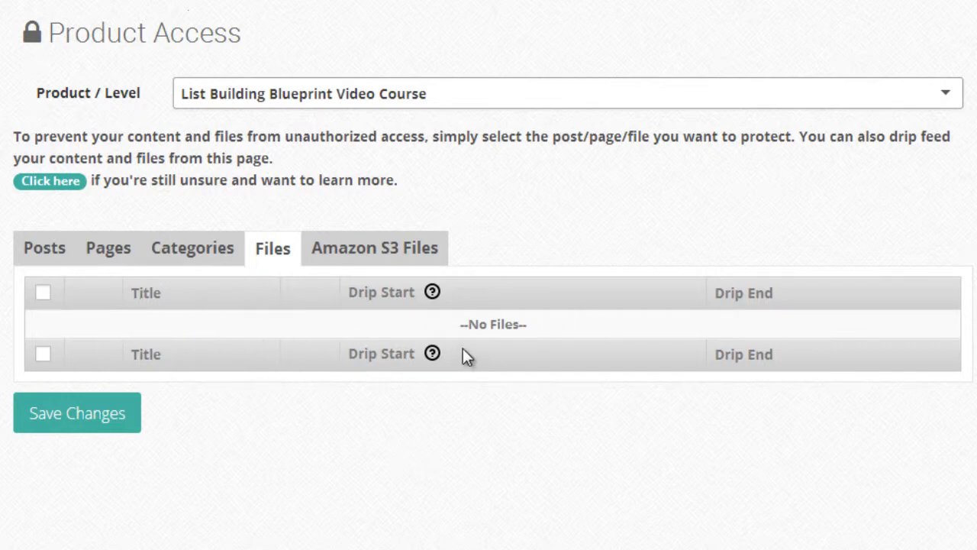
pyautogui.moveTo(343, 342)
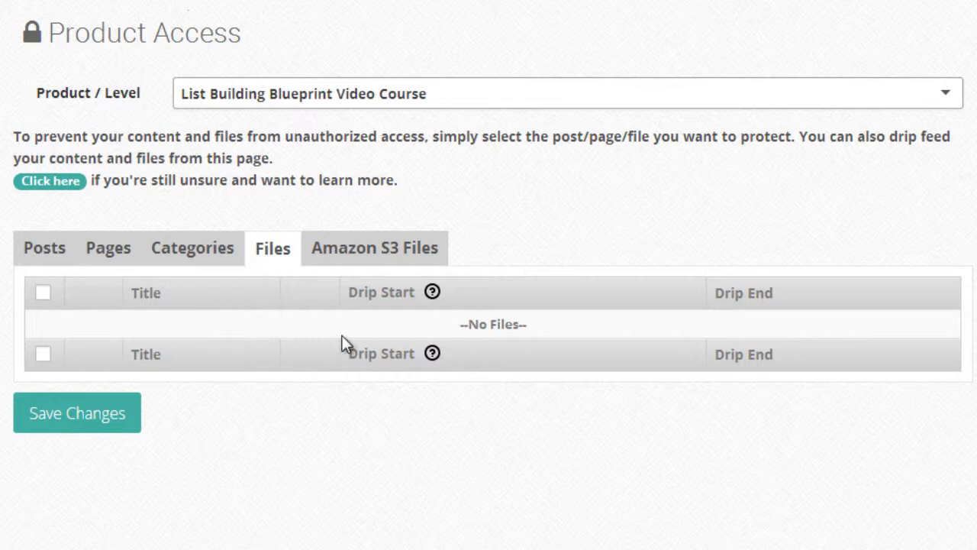
pyautogui.moveTo(509, 130)
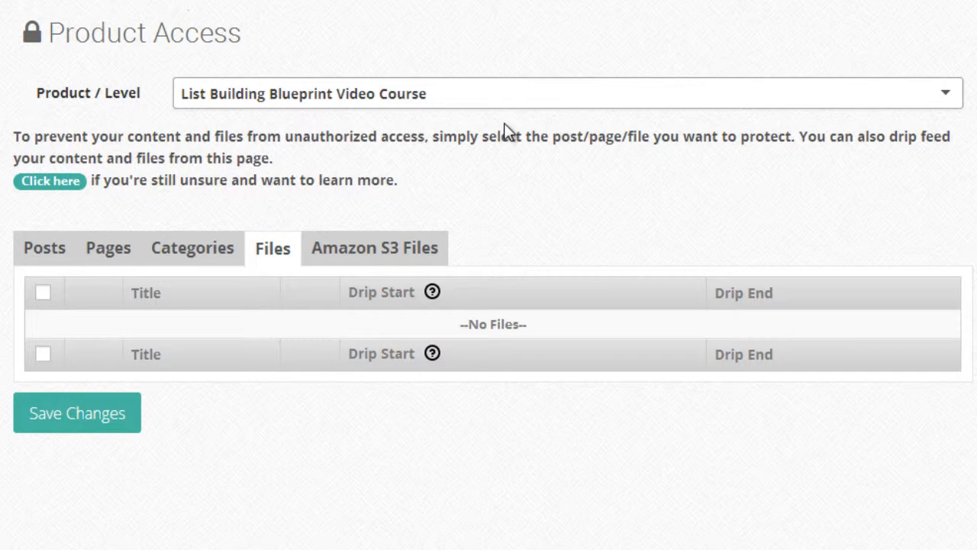
pyautogui.moveTo(502, 132)
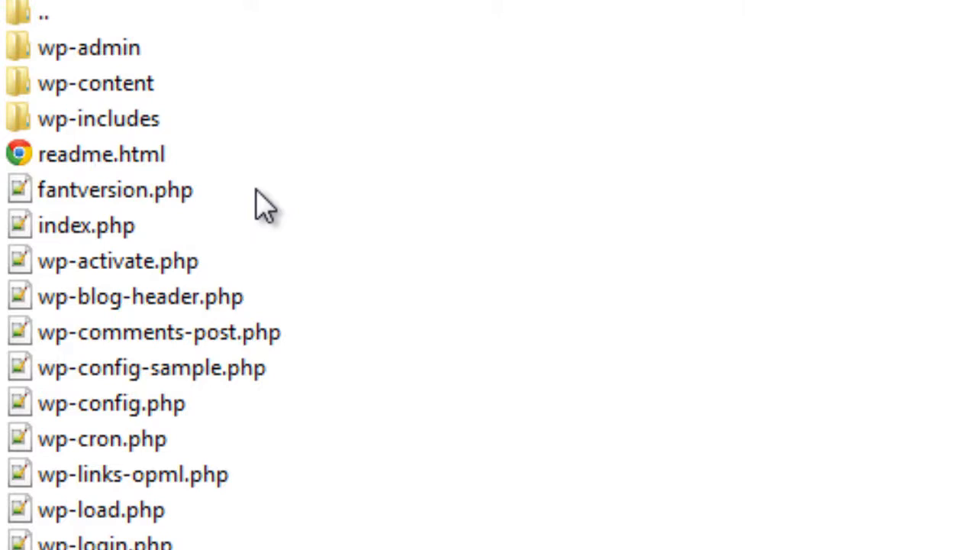
pyautogui.moveTo(229, 58)
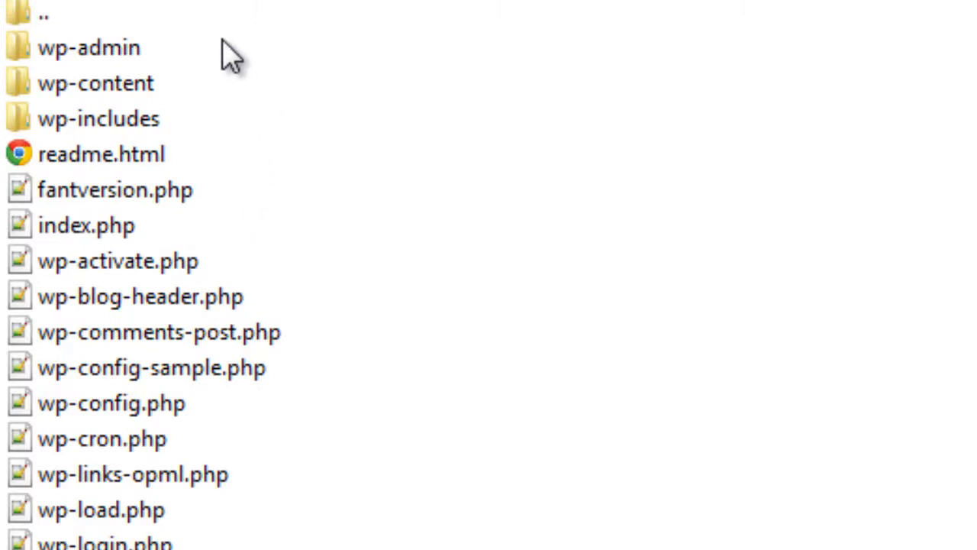
# - In the FTP client, navigate into wp-content's zm-protect folder holding demo.pdf
pyautogui.click(90, 46)
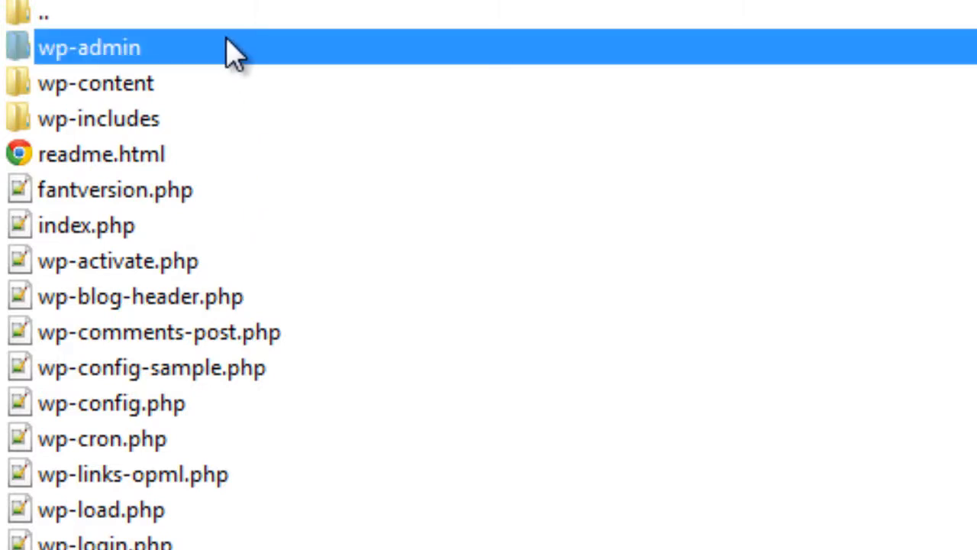
pyautogui.moveTo(236, 57)
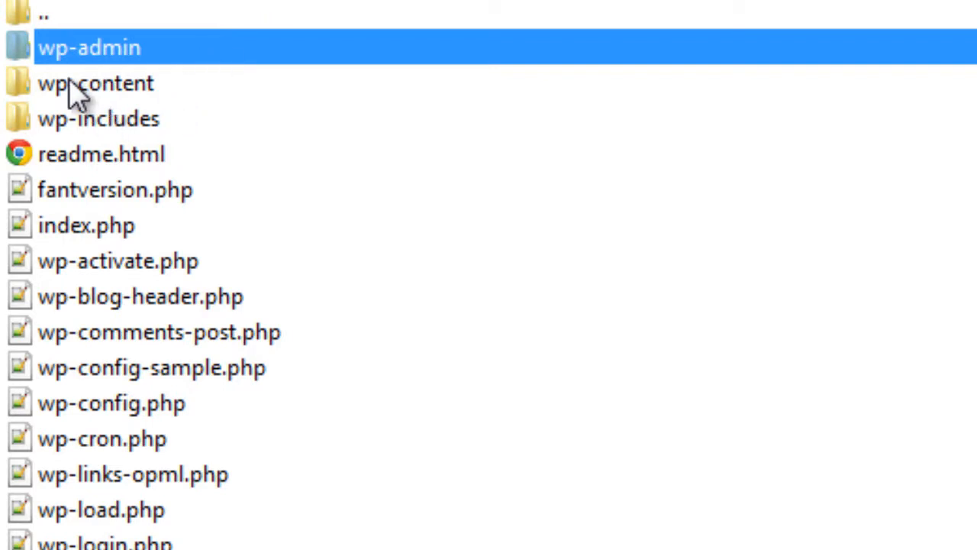
pyautogui.doubleClick(96, 83)
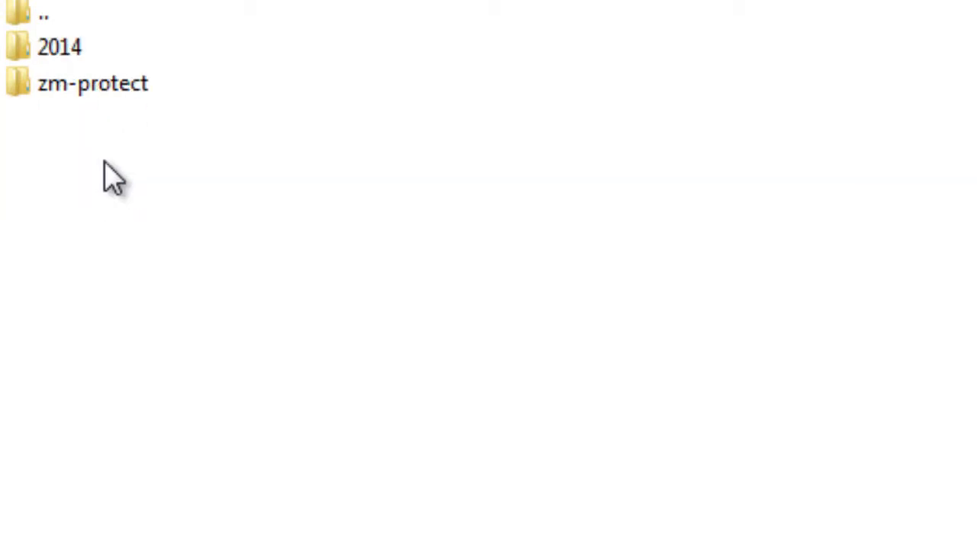
pyautogui.click(91, 83)
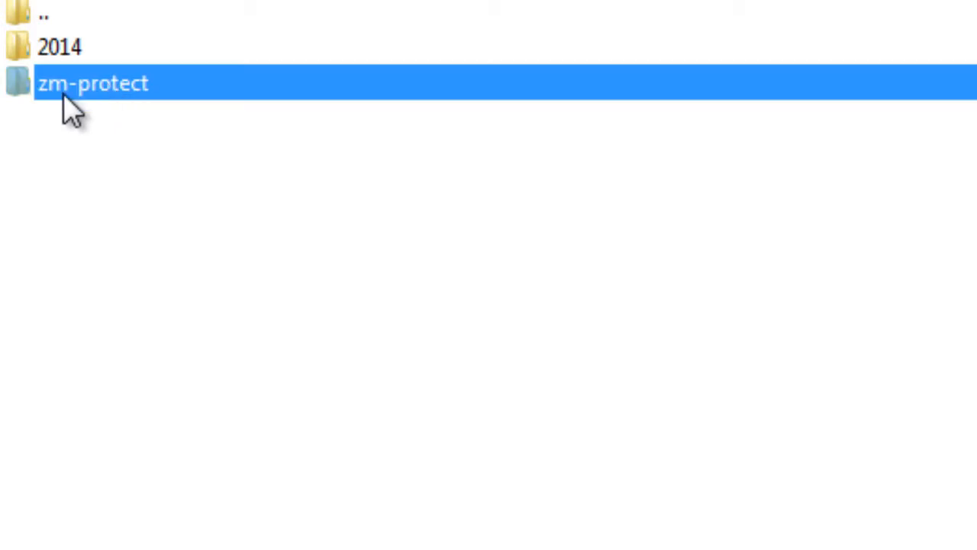
pyautogui.moveTo(95, 88)
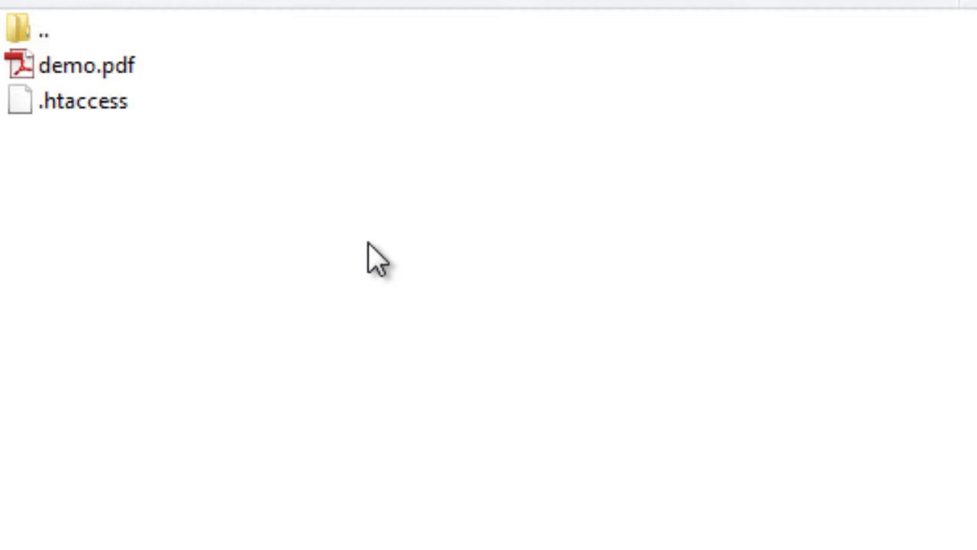
pyautogui.click(86, 65)
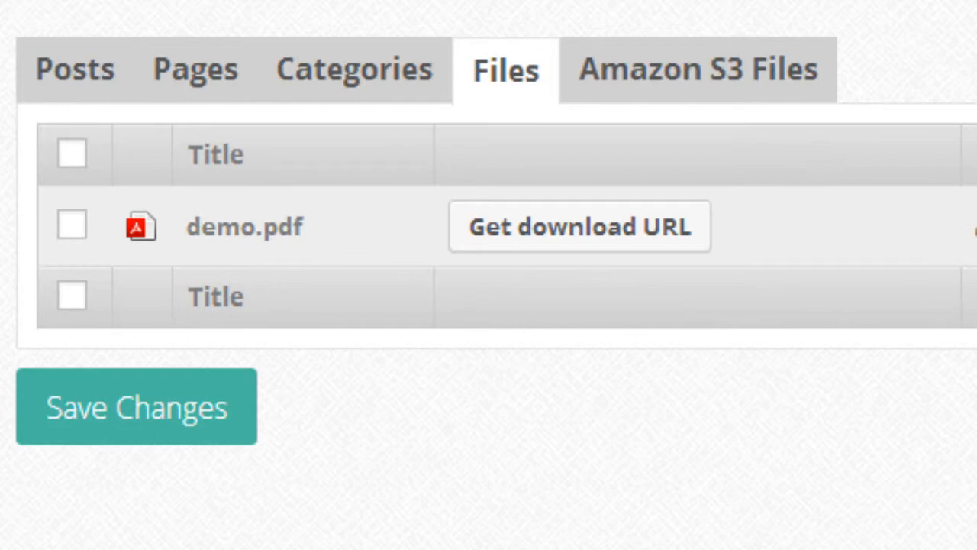
pyautogui.moveTo(494, 45)
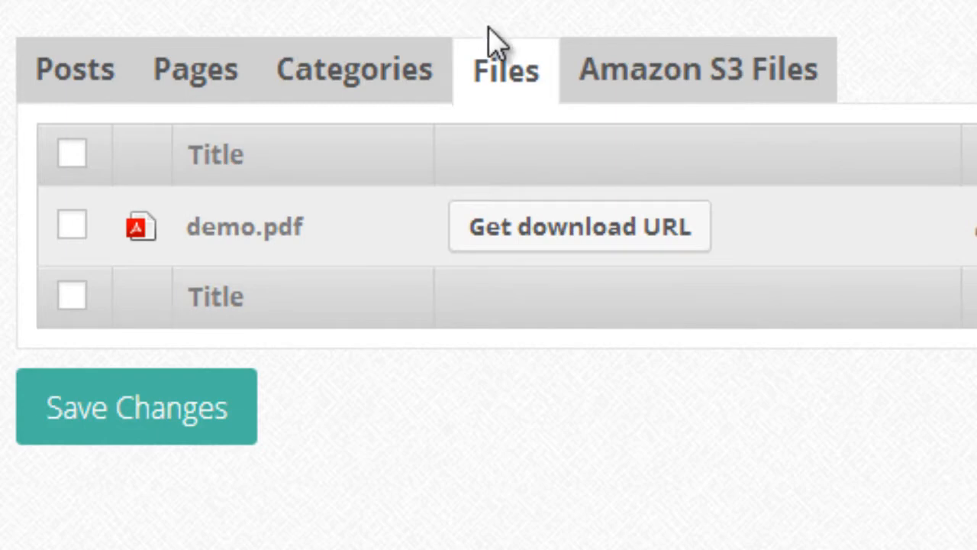
pyautogui.moveTo(506, 61)
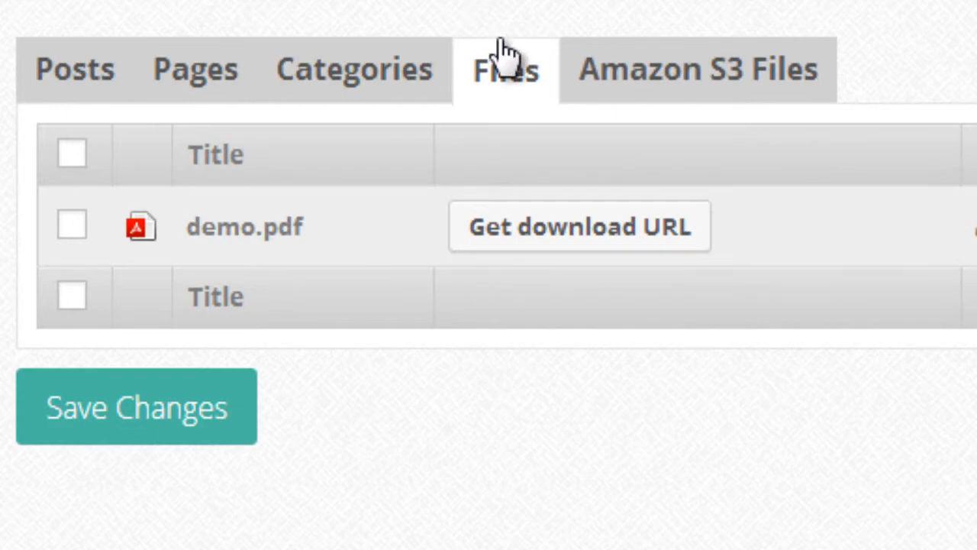
pyautogui.moveTo(248, 226)
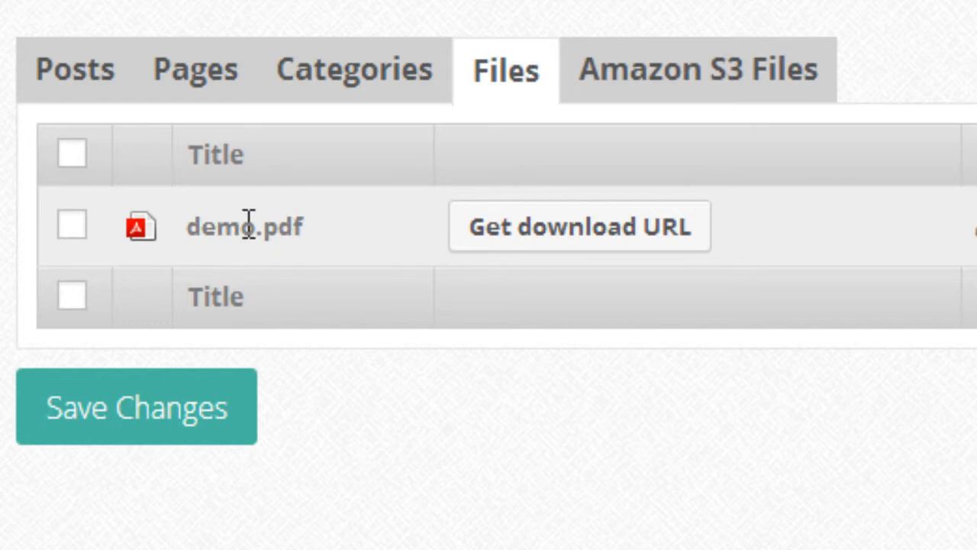
# - Tick demo.pdf on the Files tab to protect it for the course
pyautogui.scroll(3)
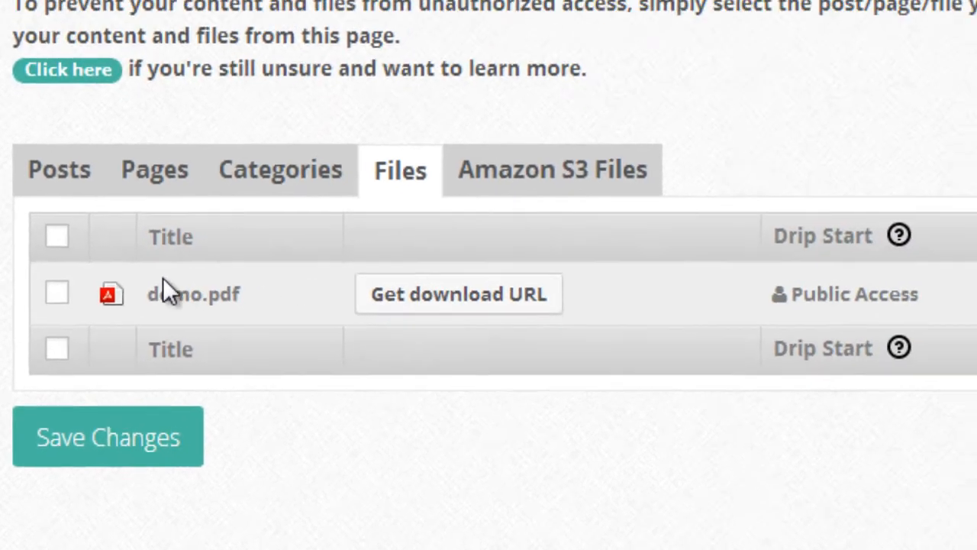
pyautogui.click(56, 292)
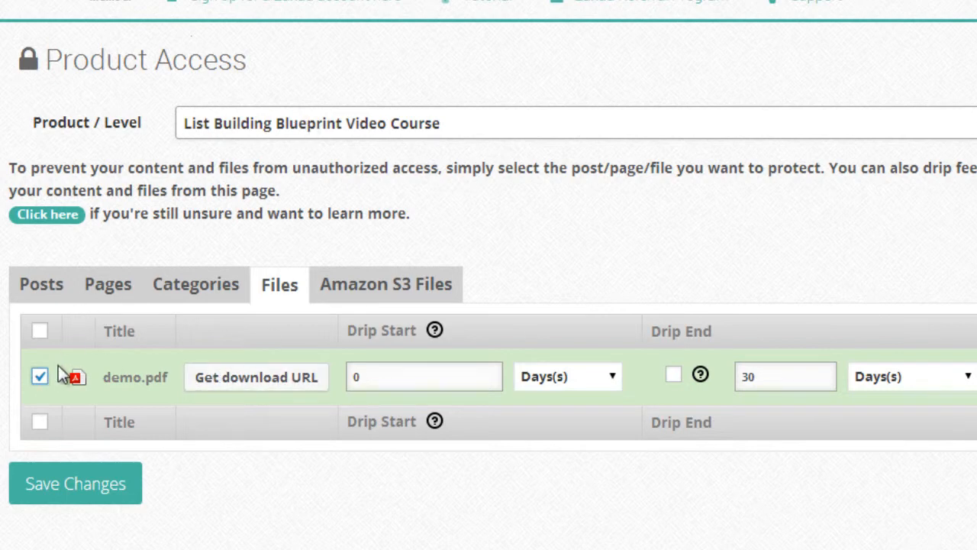
pyautogui.moveTo(206, 144)
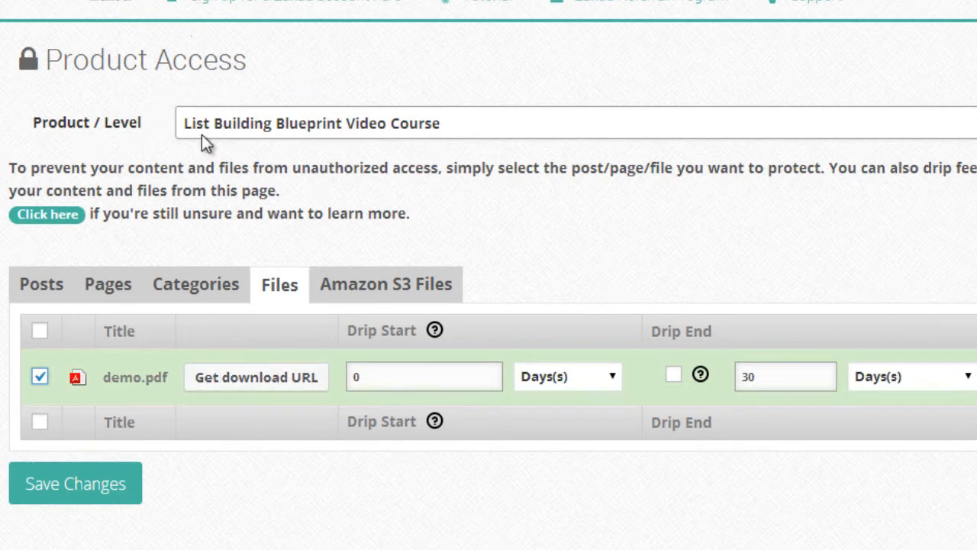
pyautogui.moveTo(381, 408)
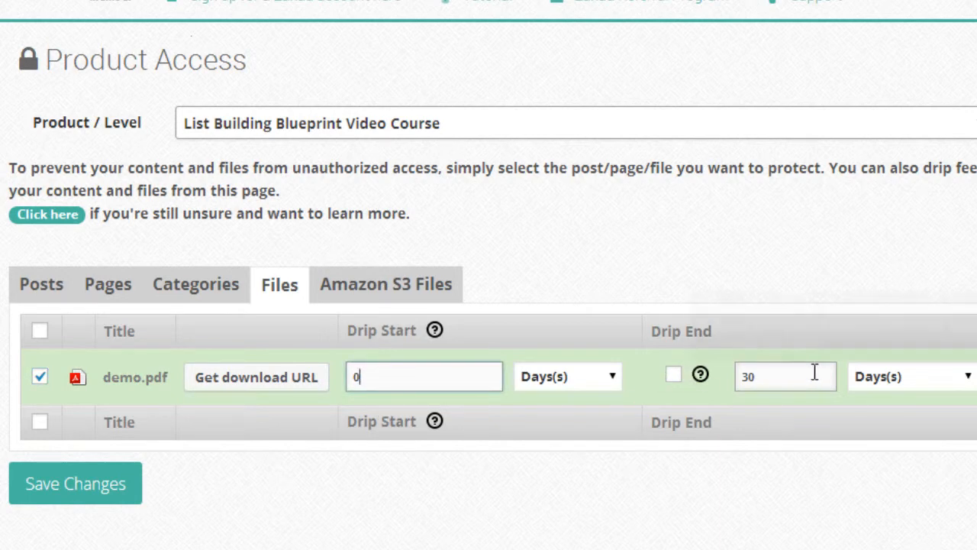
pyautogui.moveTo(255, 382)
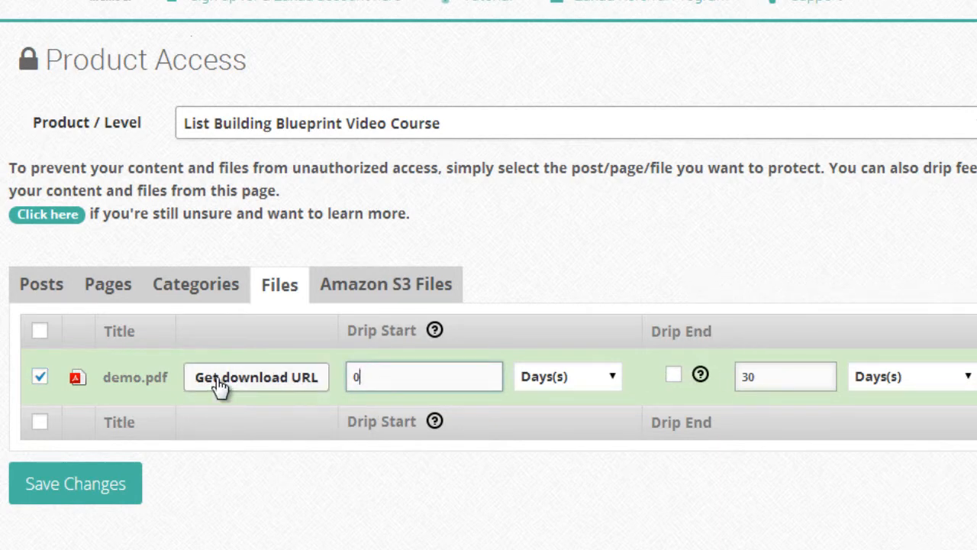
# - Generate the cloaked download URL for demo.pdf
pyautogui.click(255, 377)
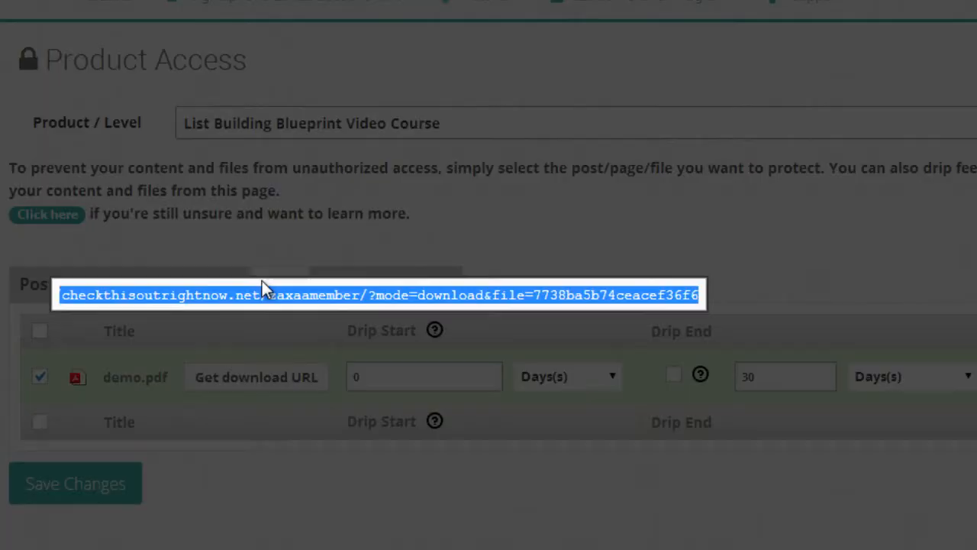
pyautogui.moveTo(142, 312)
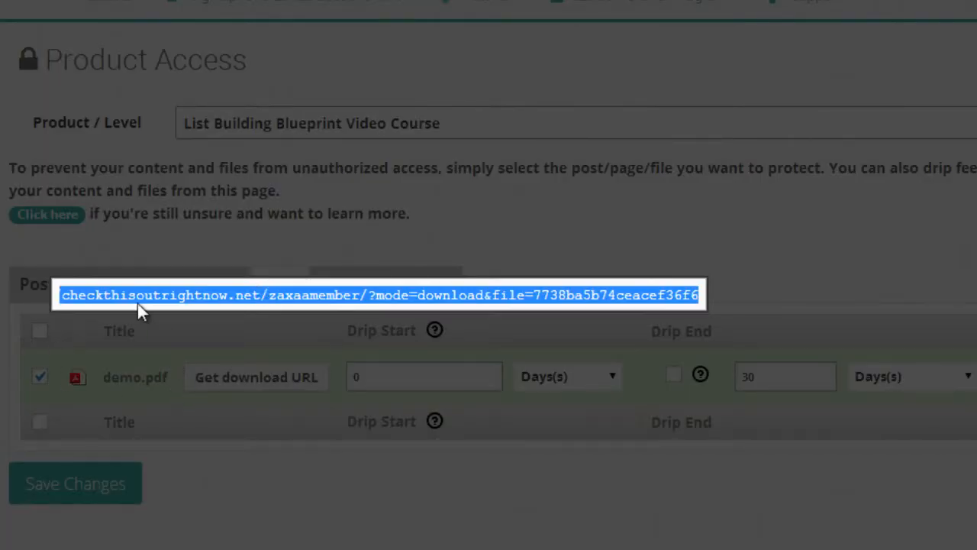
pyautogui.moveTo(622, 296)
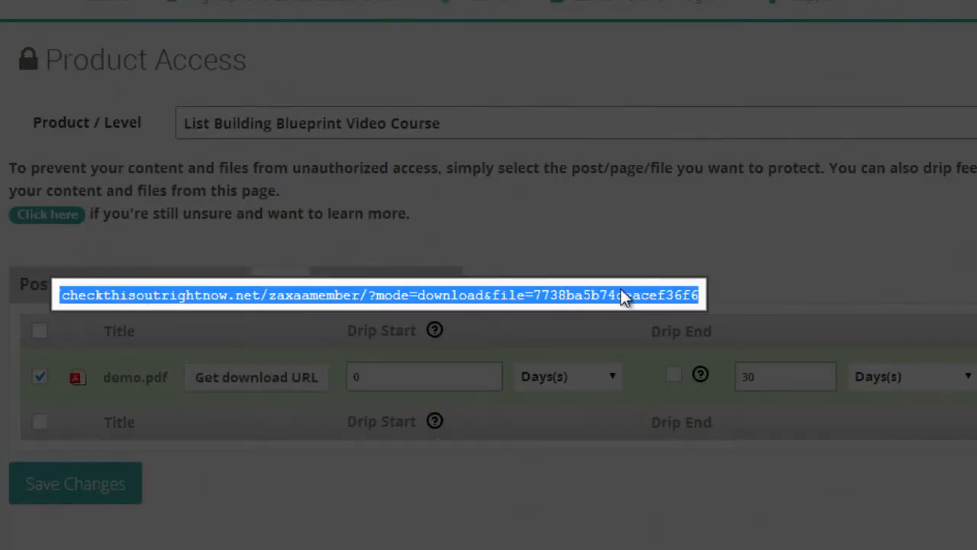
pyautogui.moveTo(441, 296)
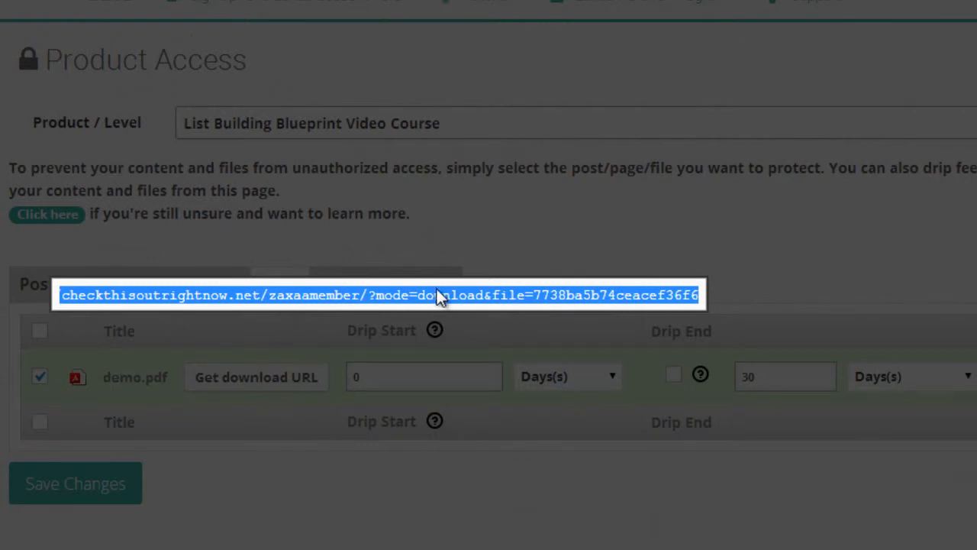
pyautogui.moveTo(503, 34)
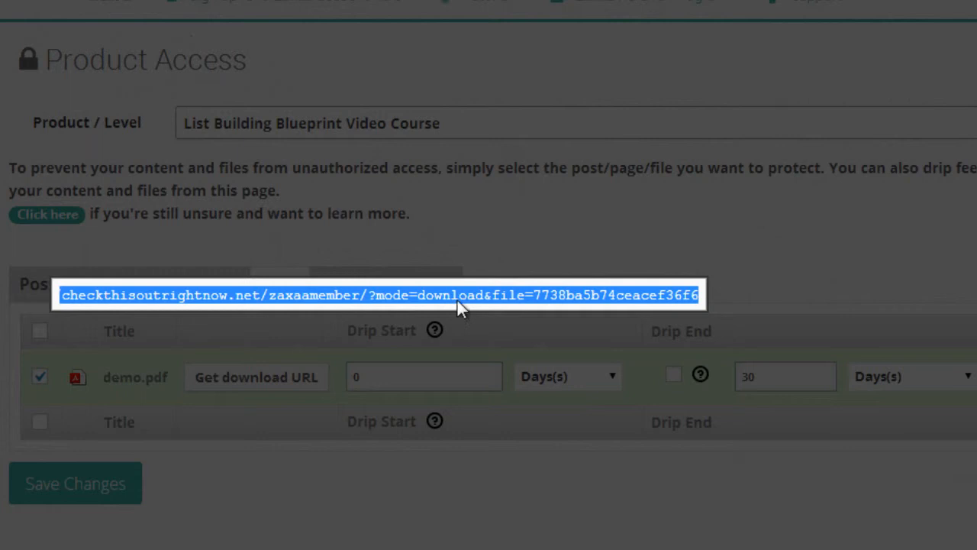
pyautogui.moveTo(573, 305)
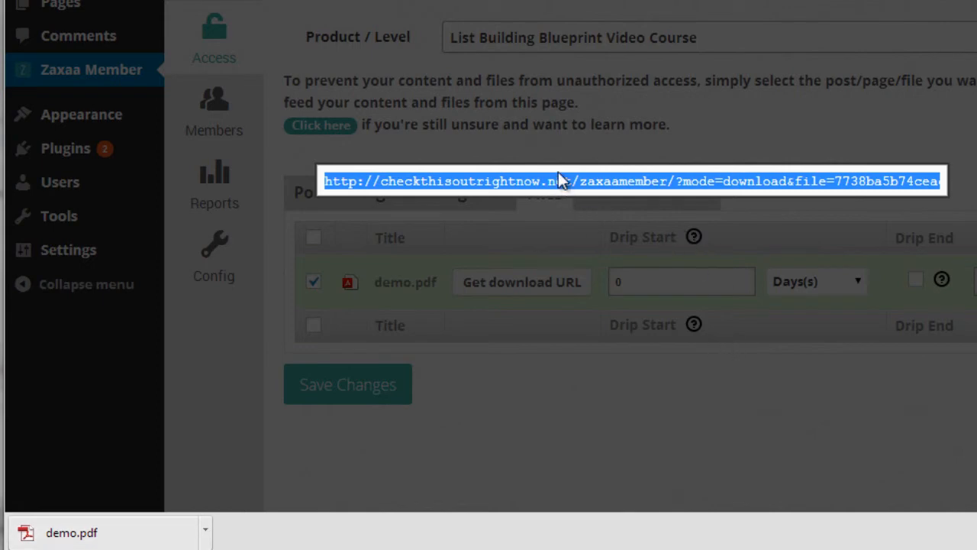
pyautogui.moveTo(599, 213)
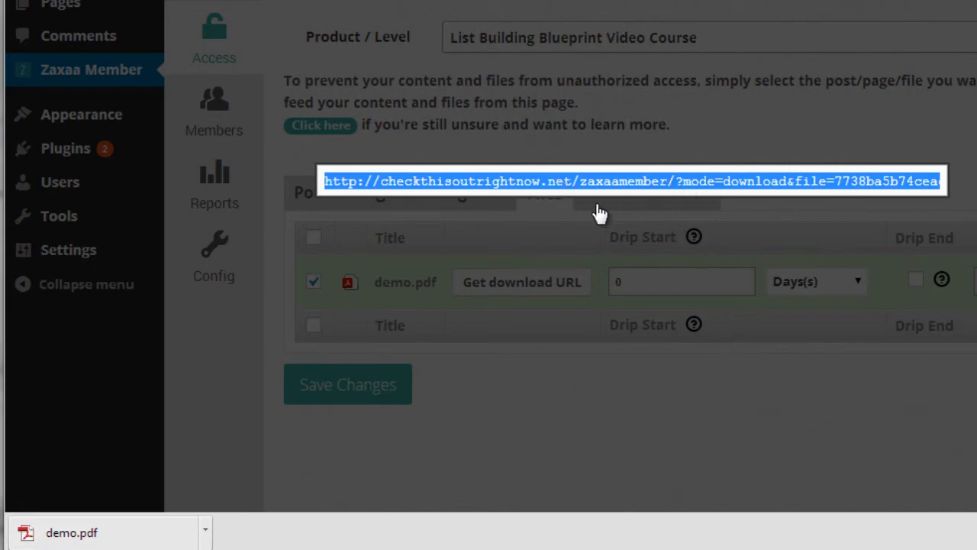
pyautogui.moveTo(668, 332)
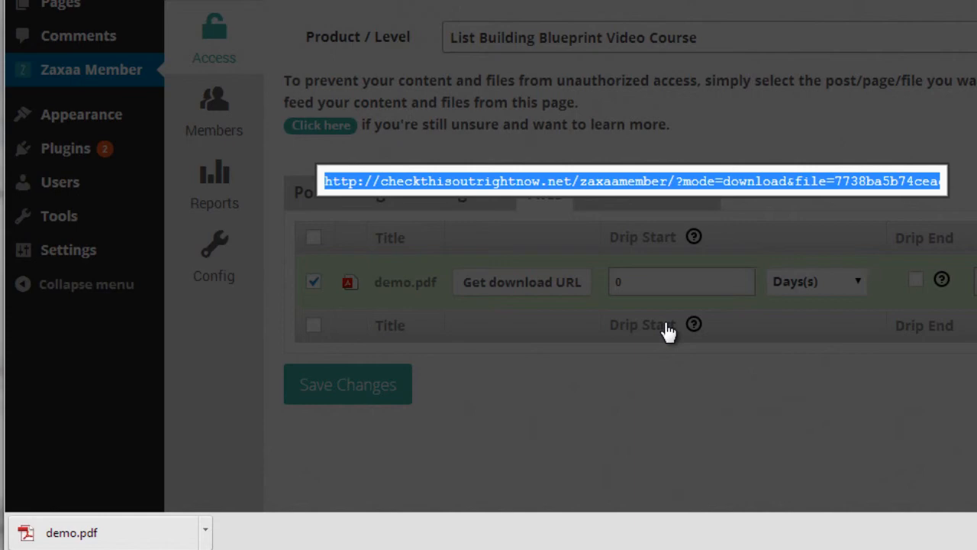